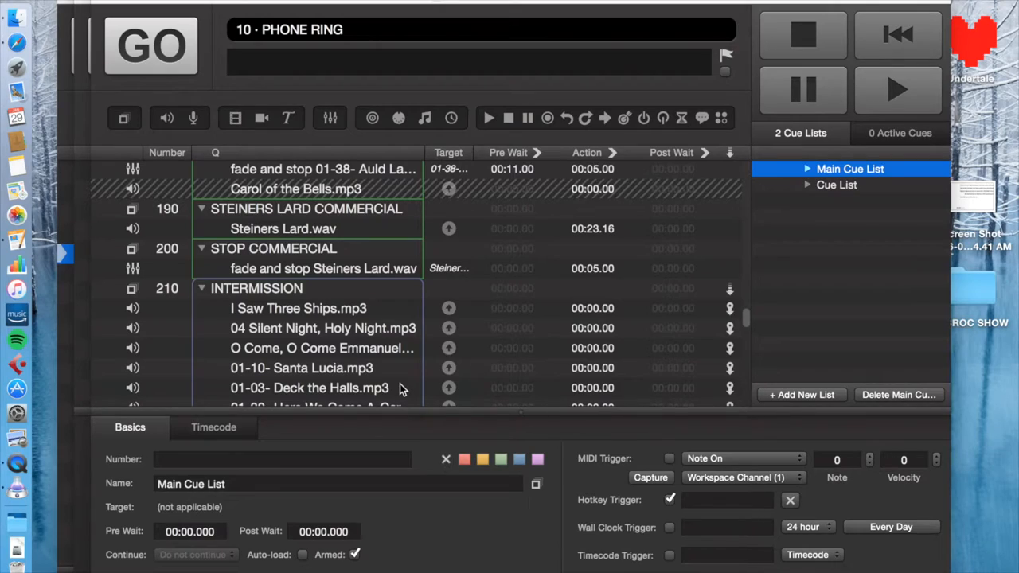
pyautogui.moveTo(412, 406)
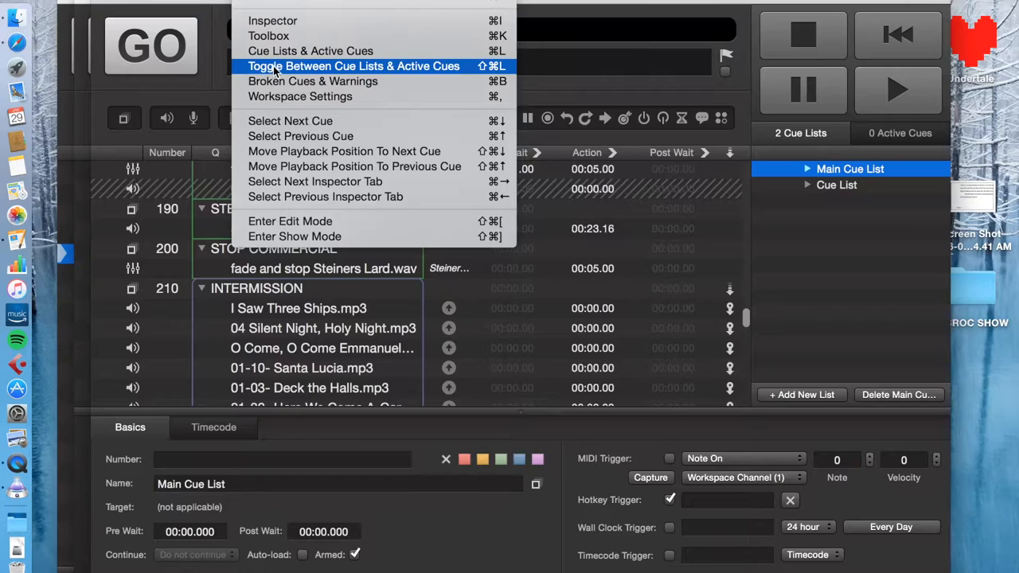
pyautogui.moveTo(314, 50)
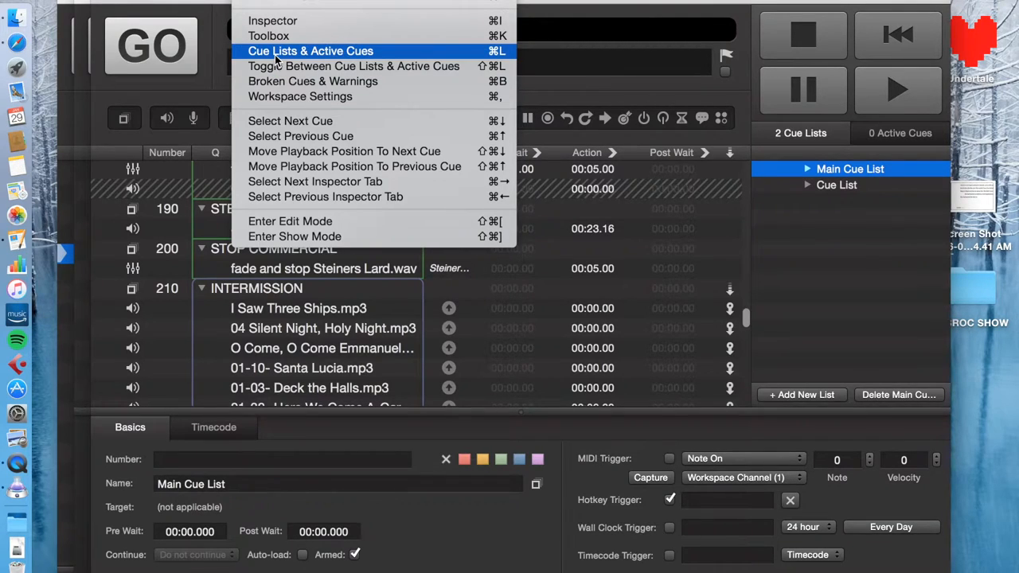
pyautogui.moveTo(263, 61)
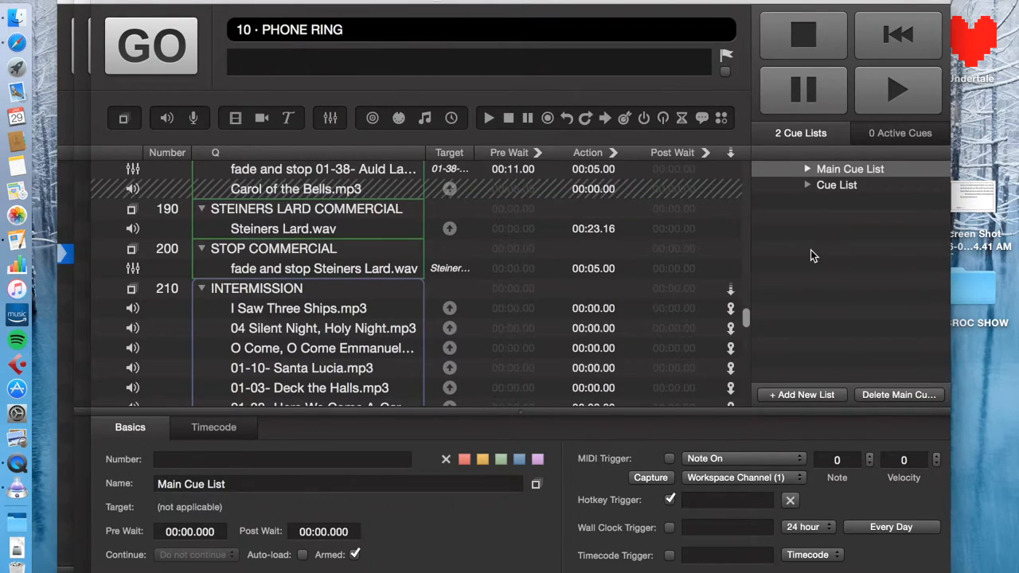
pyautogui.moveTo(812, 179)
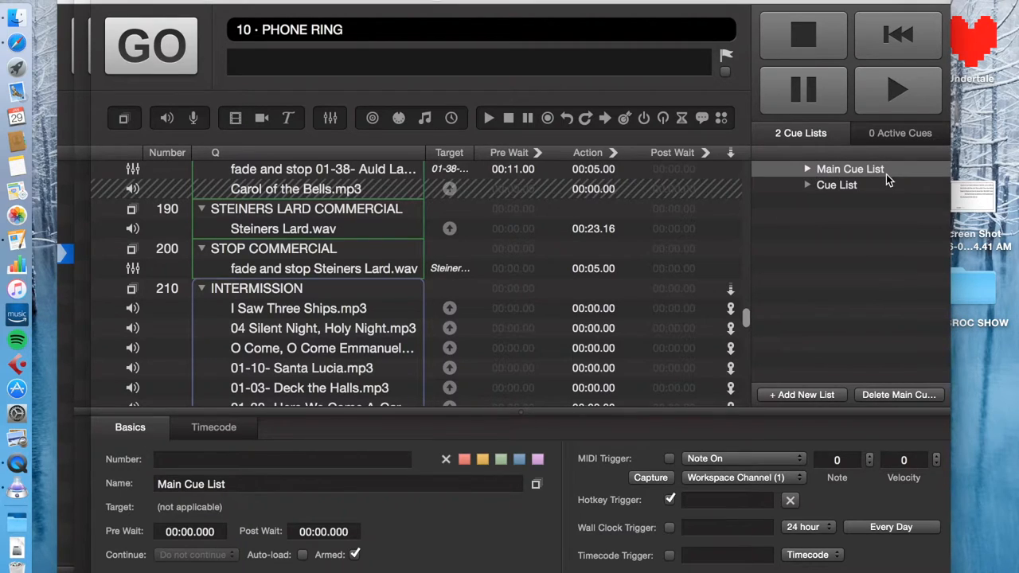
pyautogui.moveTo(812, 395)
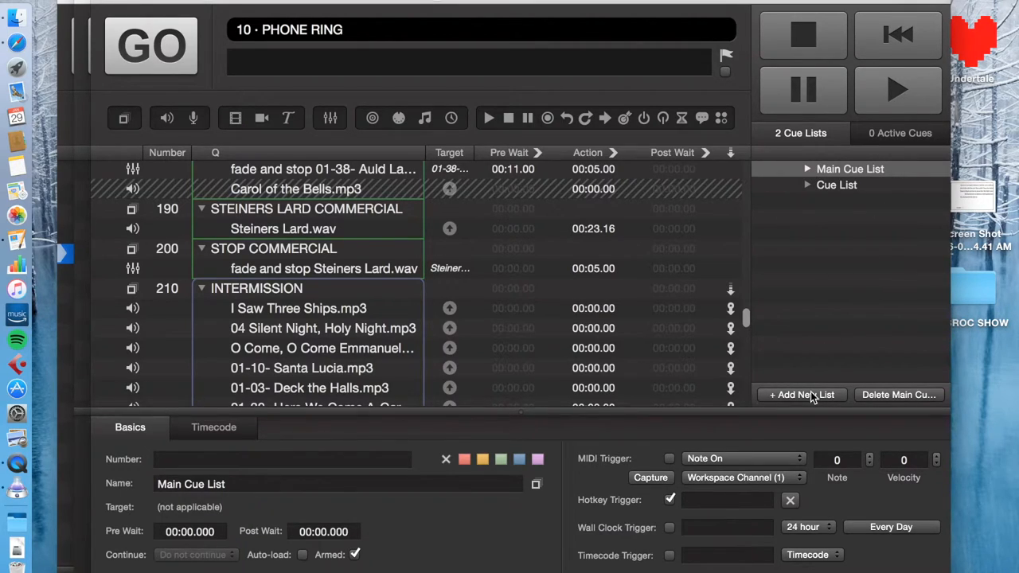
# Add a third, empty cue list, then go back to the Main Cue List
pyautogui.click(801, 395)
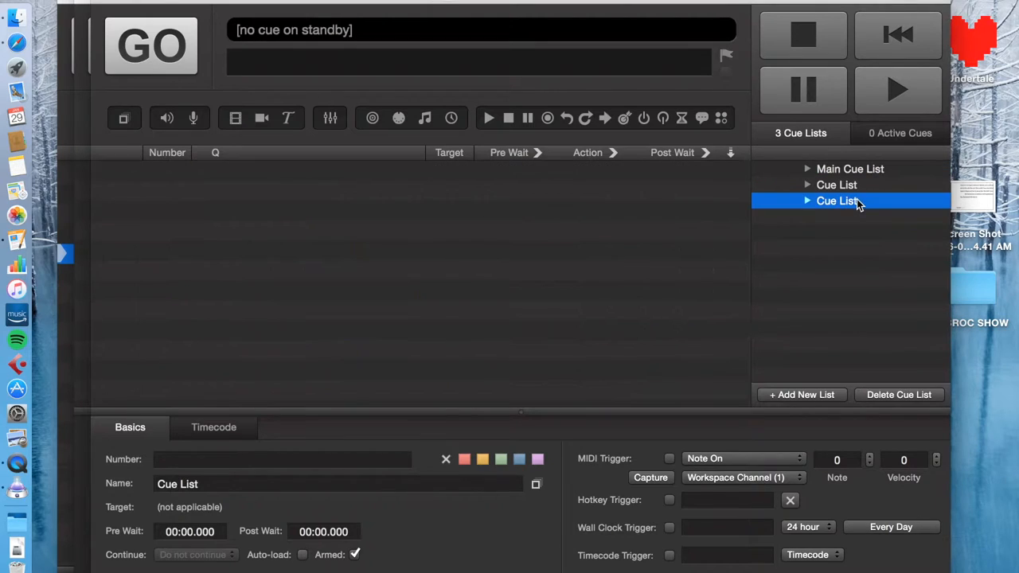
pyautogui.click(850, 169)
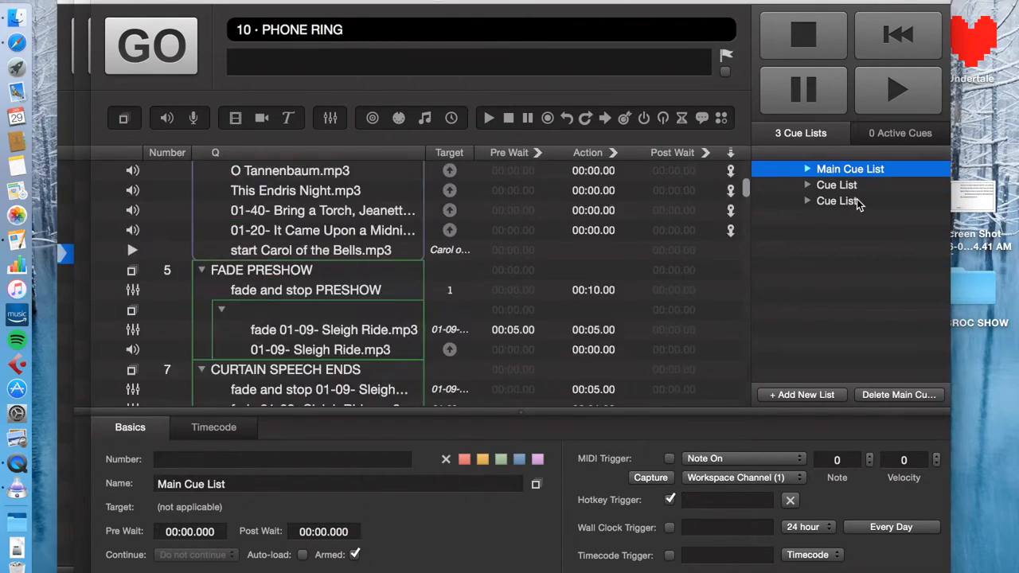
pyautogui.scroll(-3)
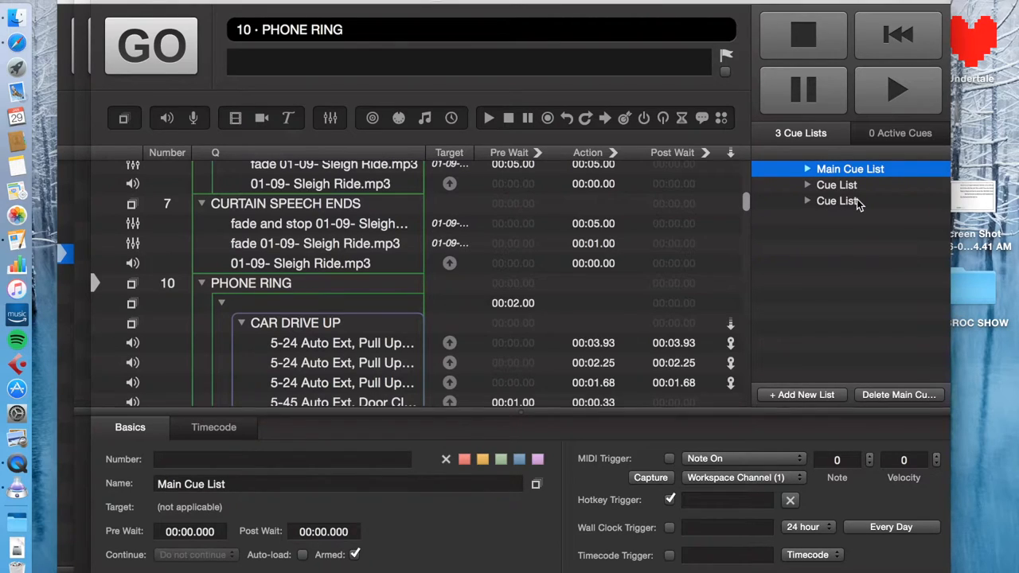
pyautogui.moveTo(566, 237)
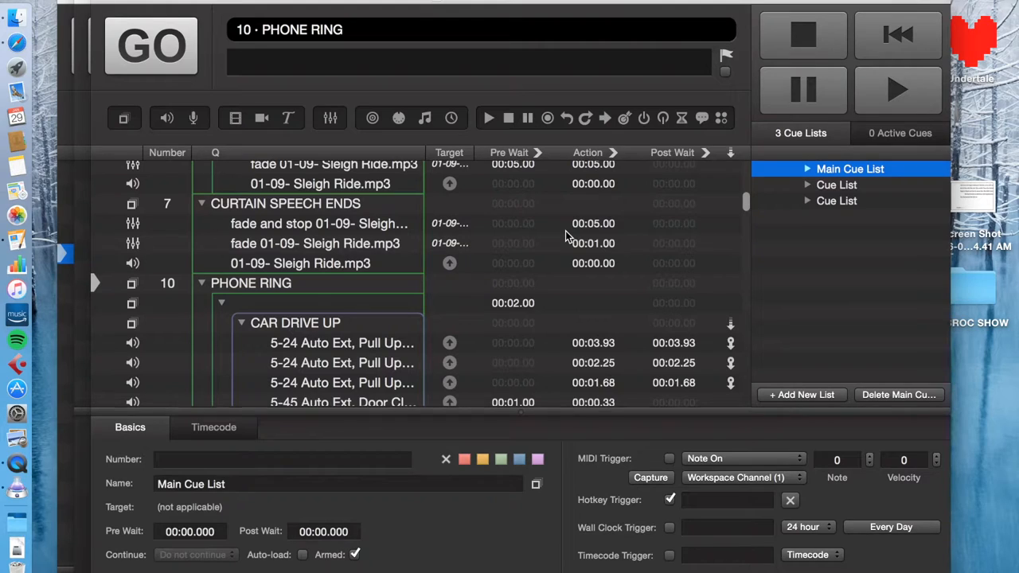
pyautogui.scroll(-3)
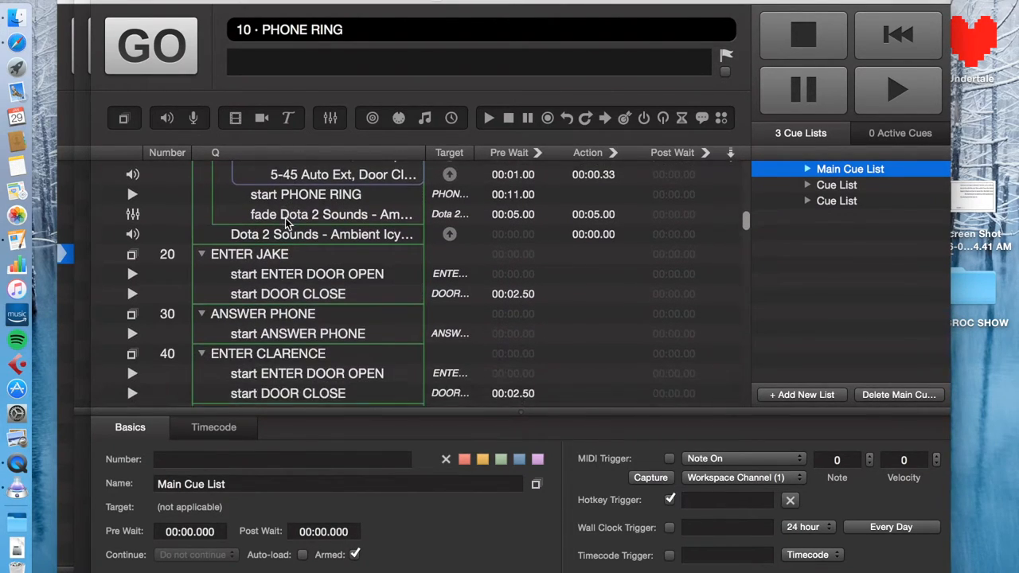
# Select the cue list holding the effect groups and name it SFX
pyautogui.scroll(-3)
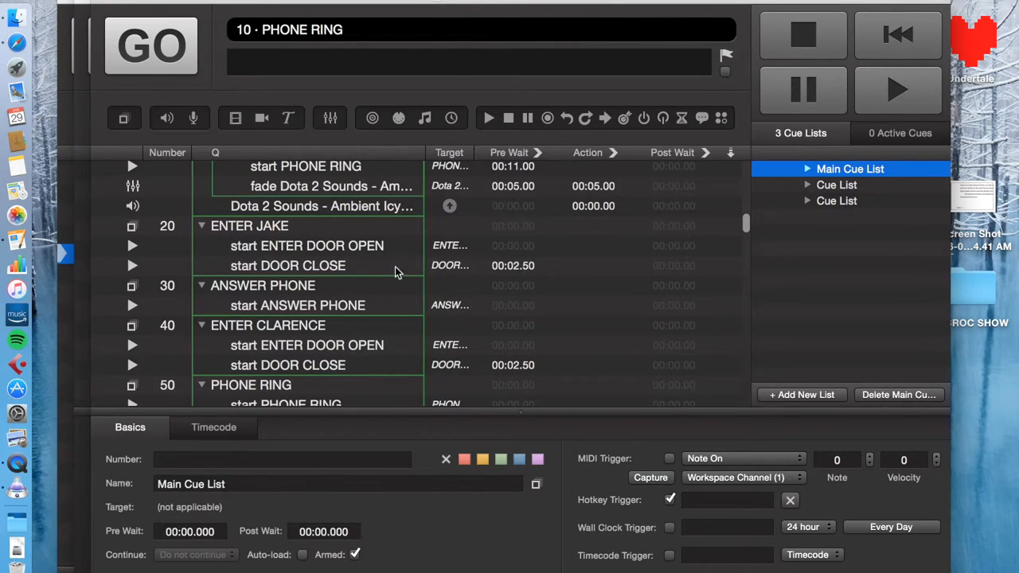
pyautogui.click(837, 185)
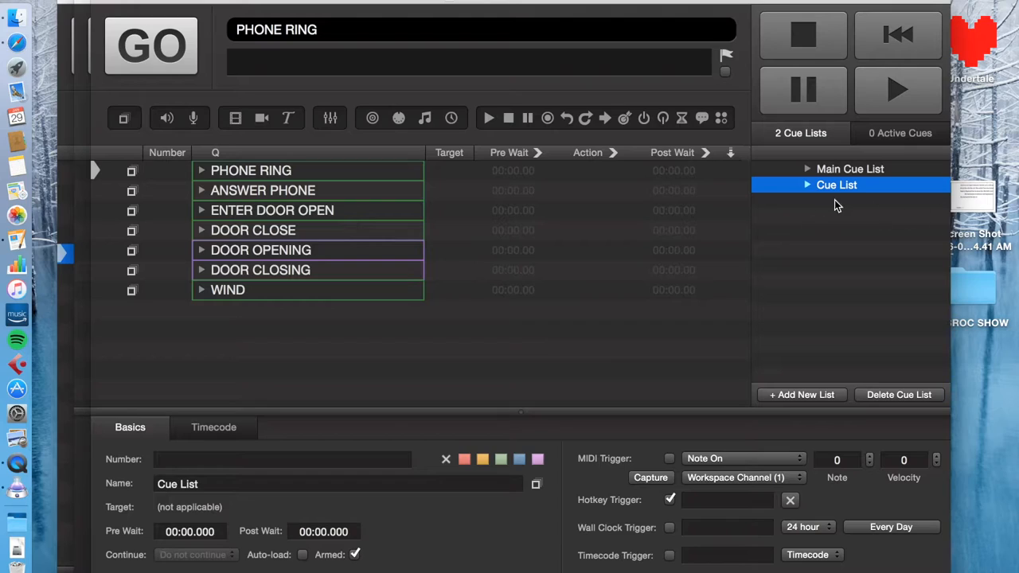
pyautogui.write('SFX')
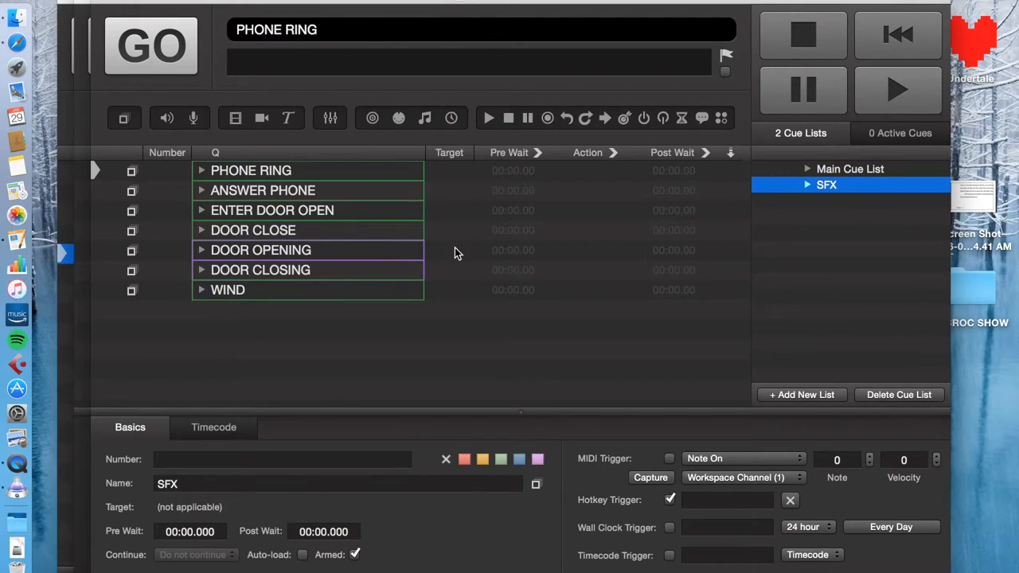
pyautogui.moveTo(614, 226)
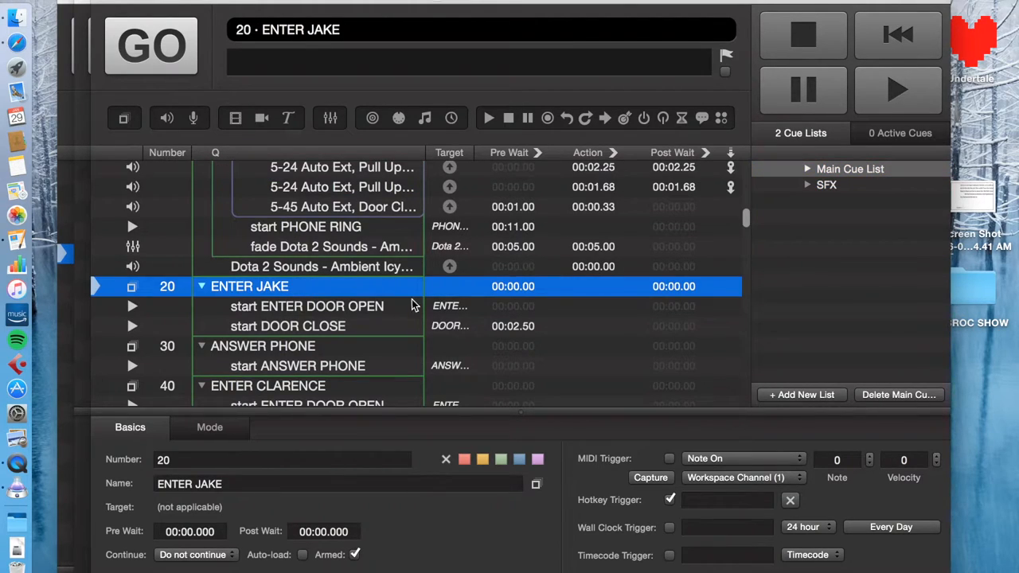
pyautogui.click(154, 45)
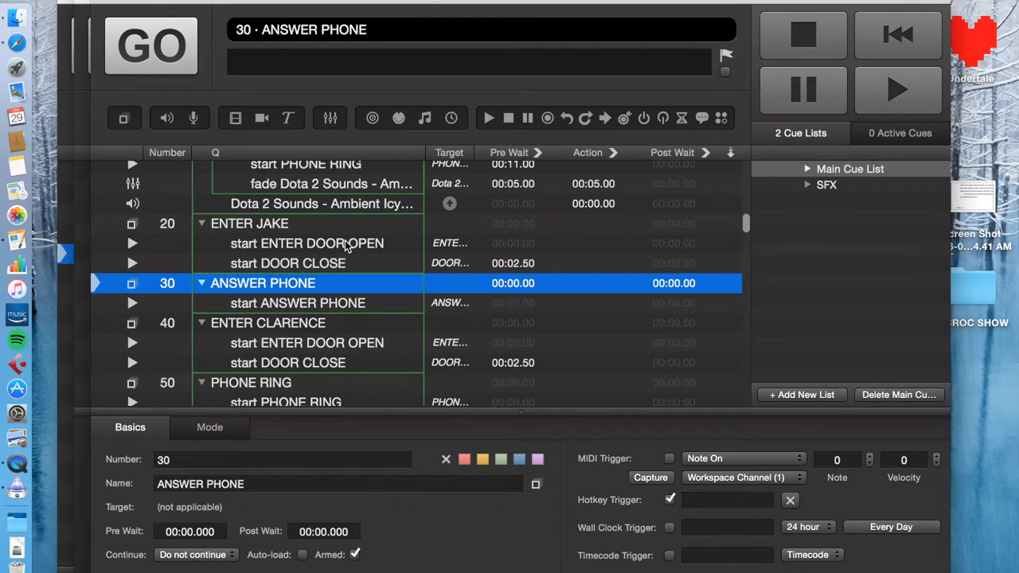
pyautogui.moveTo(337, 248)
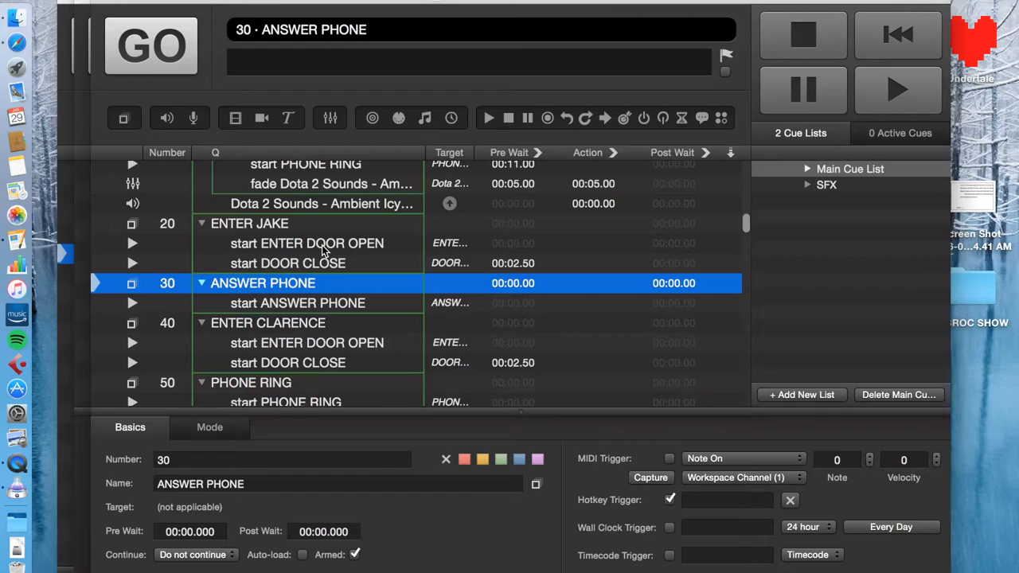
pyautogui.moveTo(430, 306)
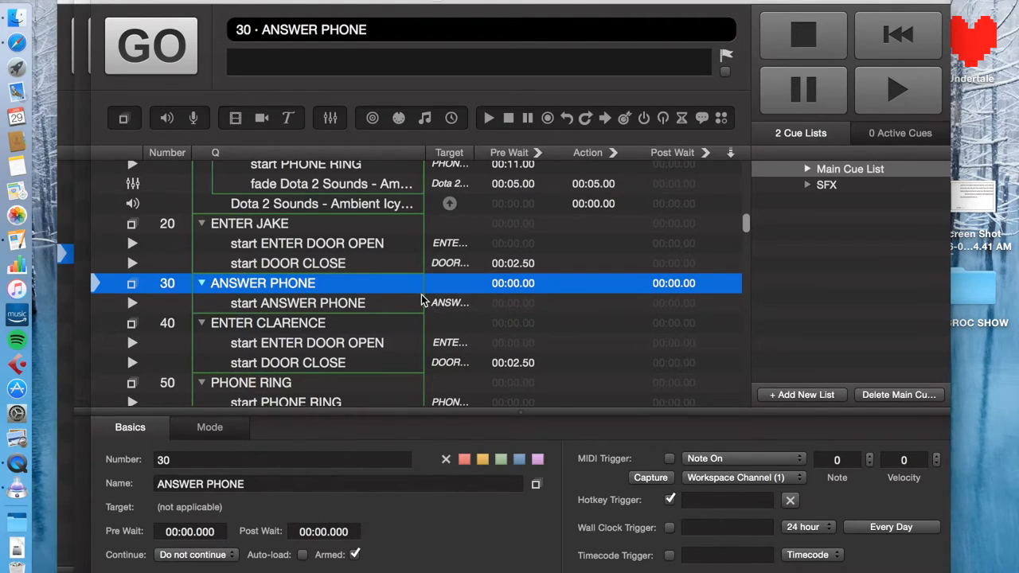
pyautogui.moveTo(343, 259)
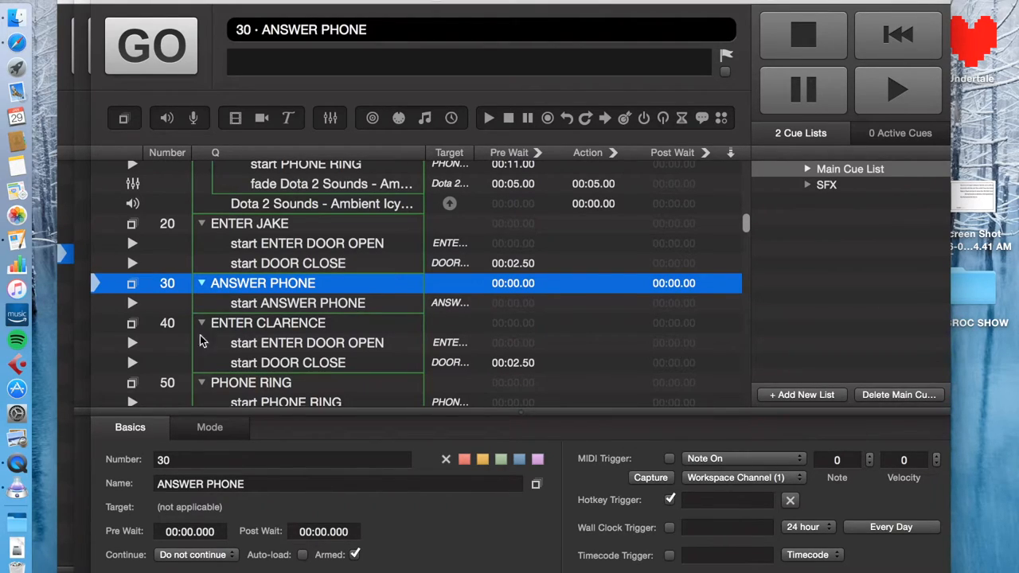
pyautogui.click(850, 168)
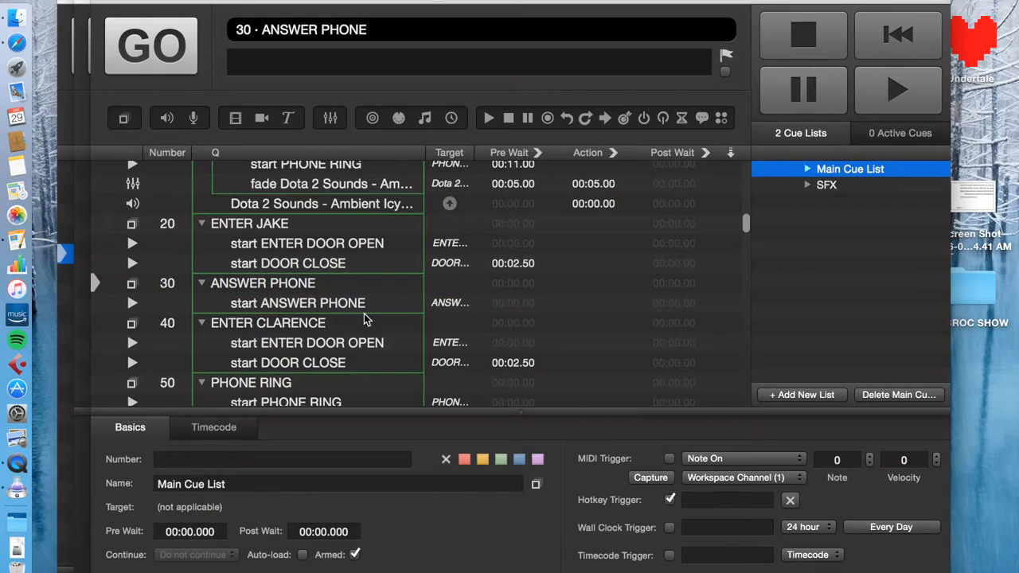
pyautogui.moveTo(374, 312)
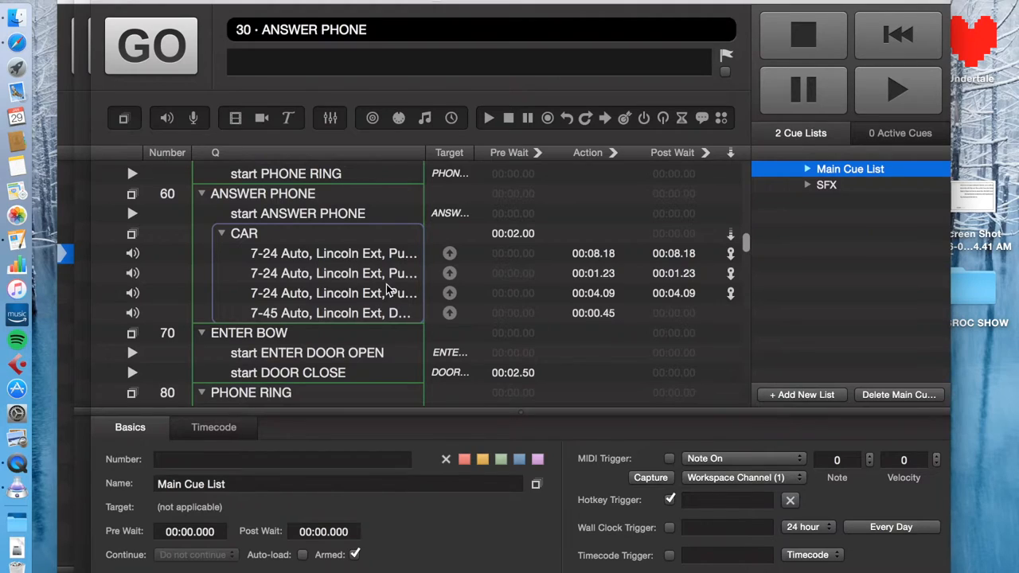
pyautogui.click(826, 185)
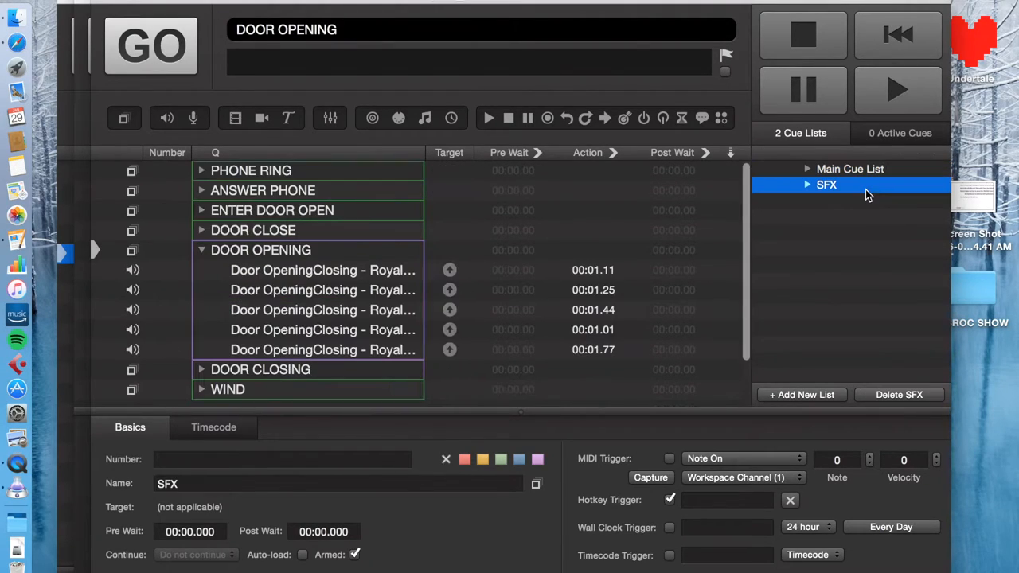
pyautogui.moveTo(348, 274)
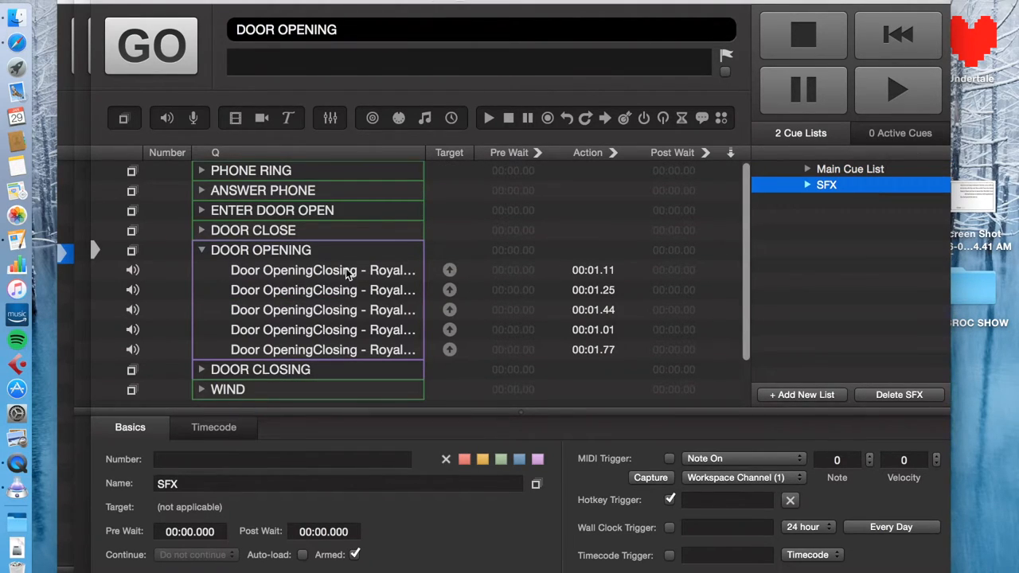
pyautogui.moveTo(619, 370)
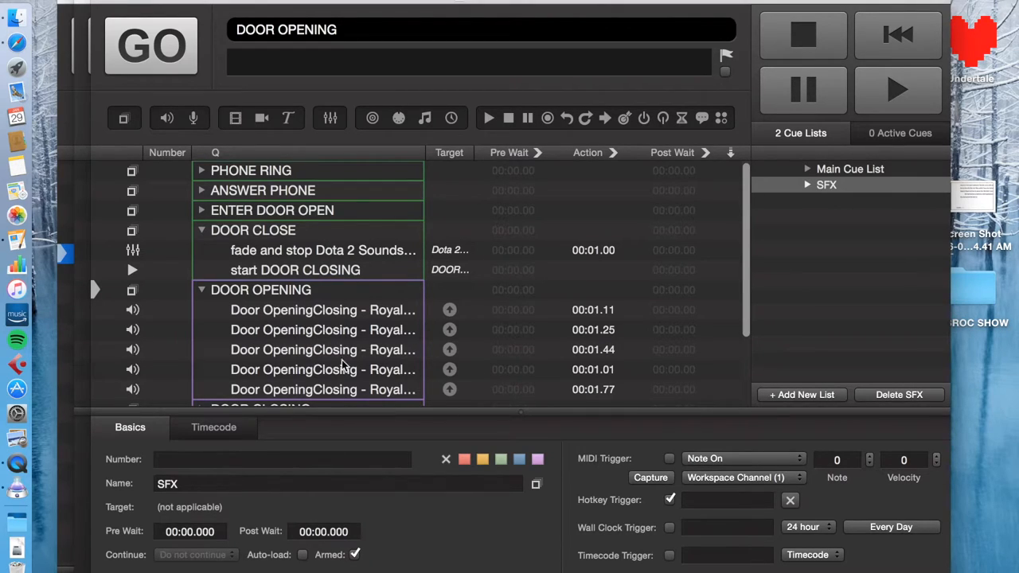
pyautogui.scroll(-3)
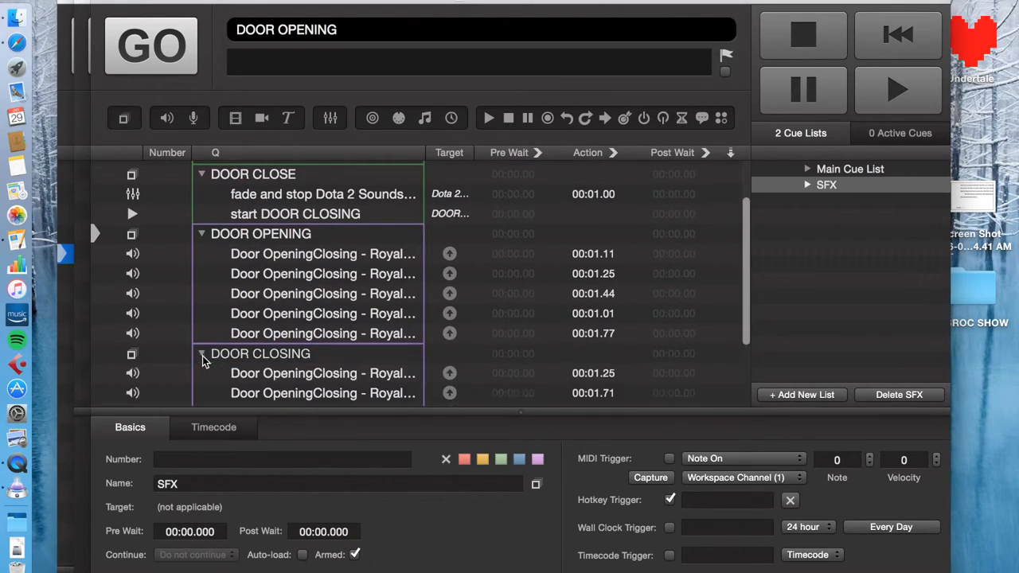
pyautogui.scroll(-3)
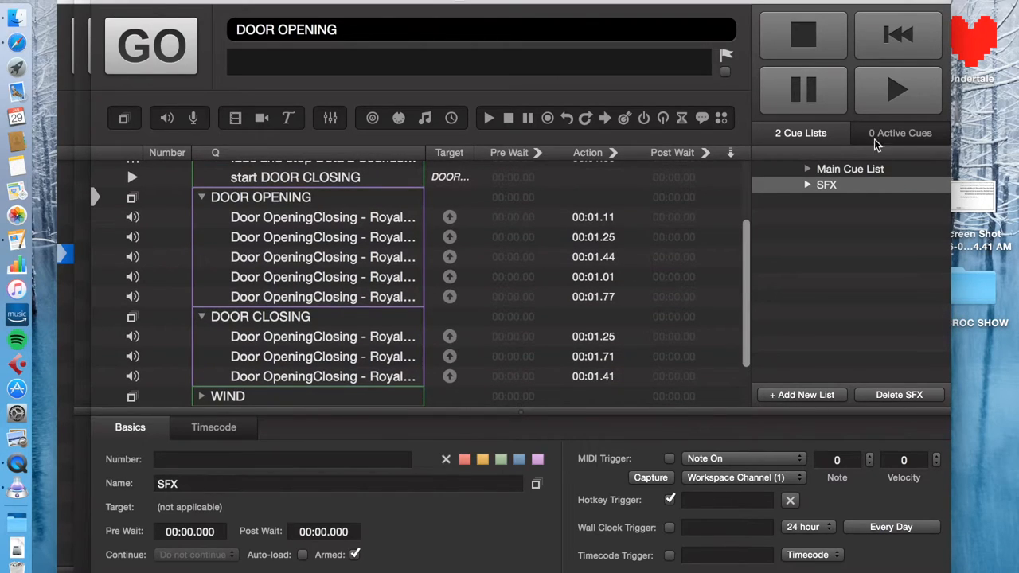
pyautogui.click(850, 169)
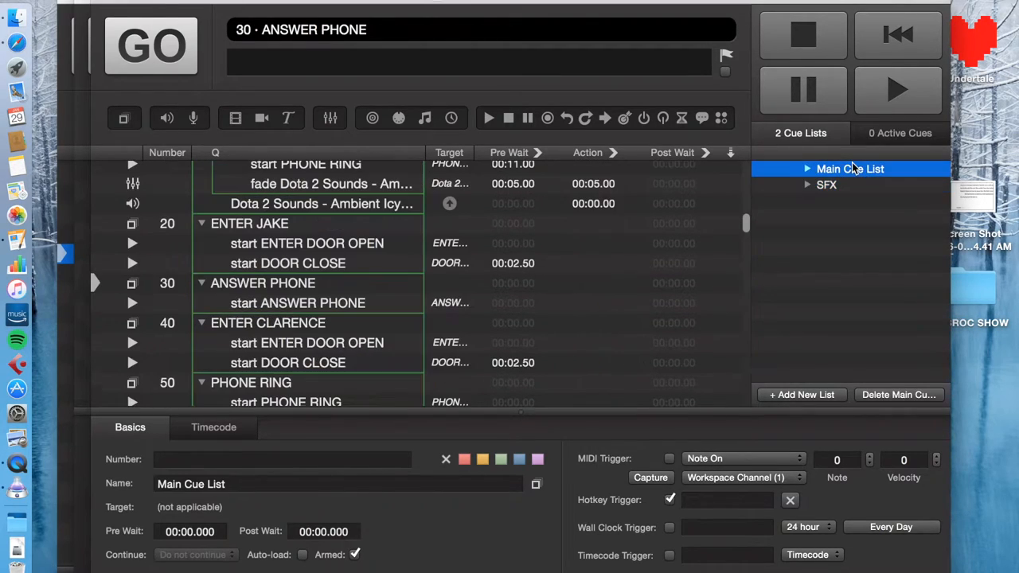
# Expand SFX in the sidebar to list its groups, reselecting the start ANSWER PHONE cue
pyautogui.click(287, 303)
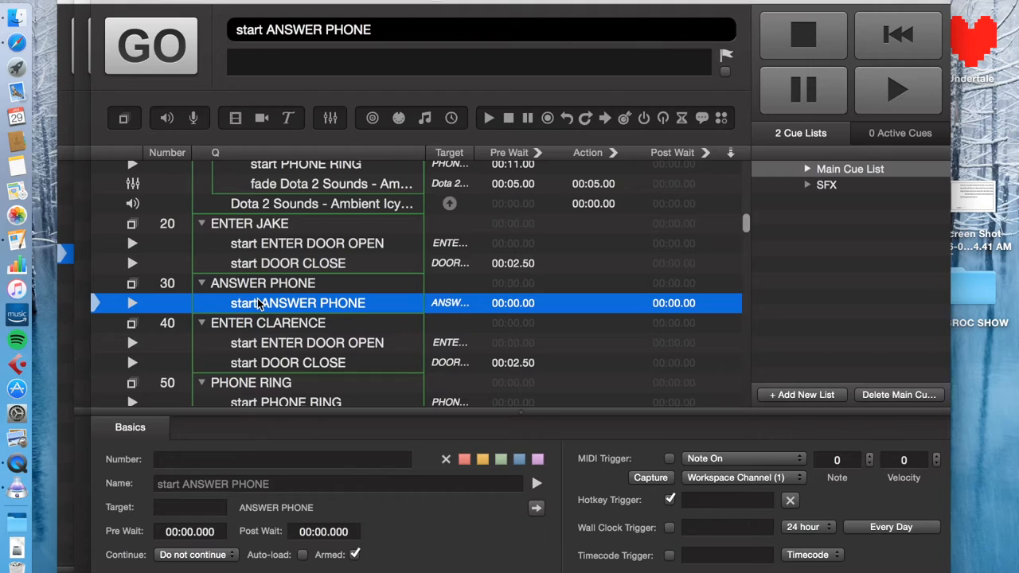
pyautogui.moveTo(257, 324)
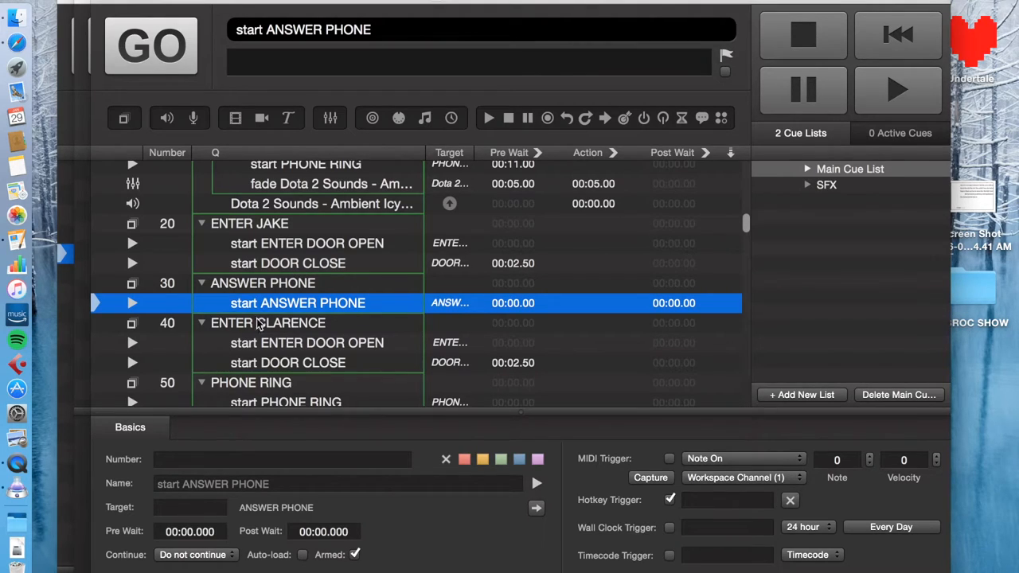
pyautogui.moveTo(841, 189)
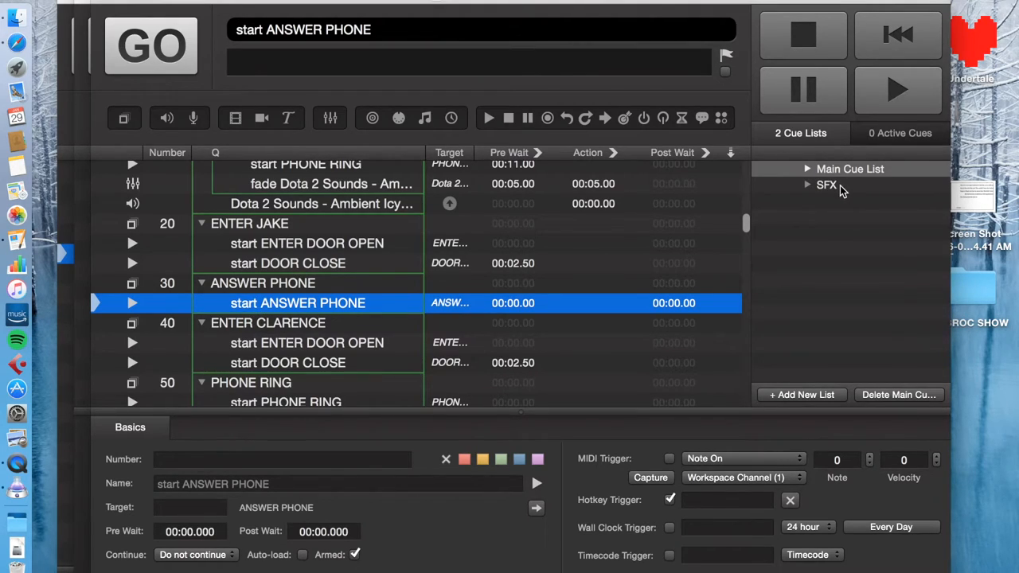
pyautogui.click(806, 185)
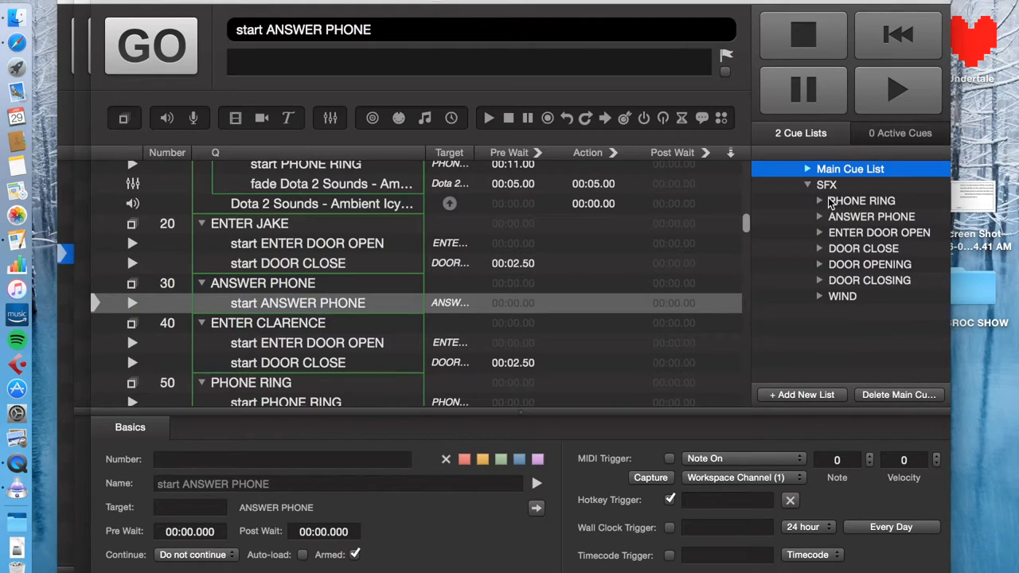
pyautogui.moveTo(844, 250)
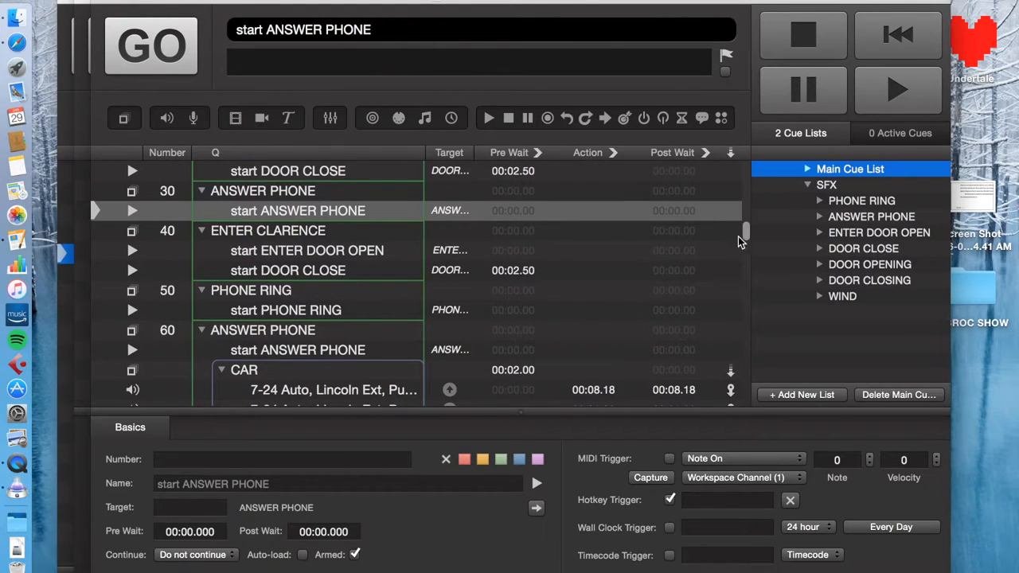
pyautogui.moveTo(823, 224)
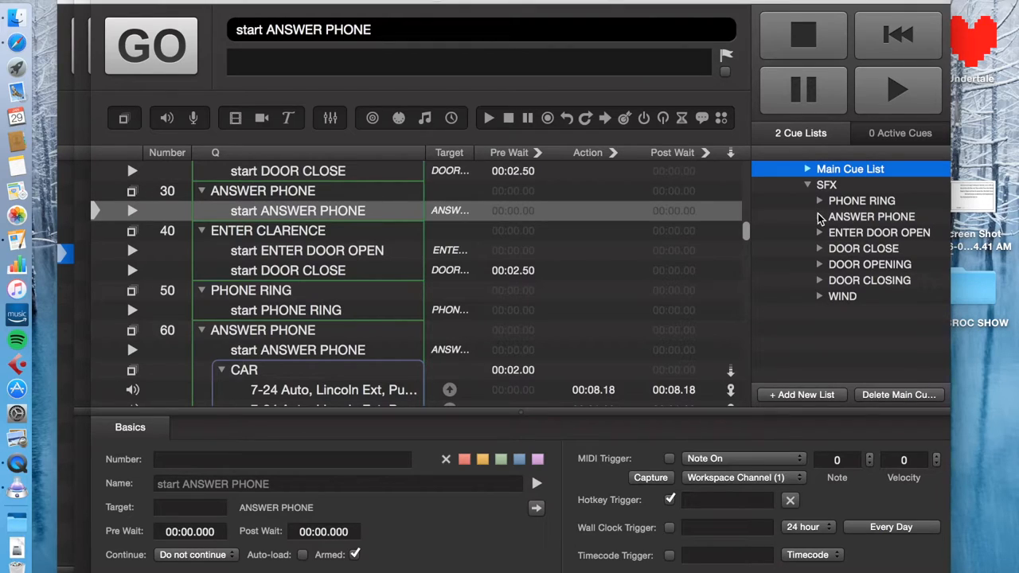
pyautogui.click(298, 210)
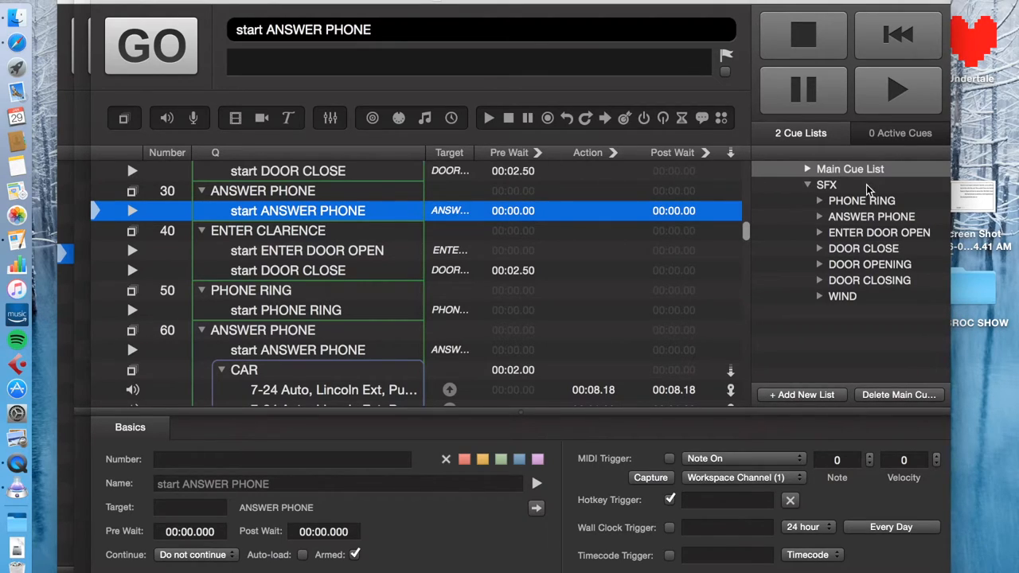
# Check that the DOOR OPENING and DOOR CLOSING groups each start a random child
pyautogui.click(850, 168)
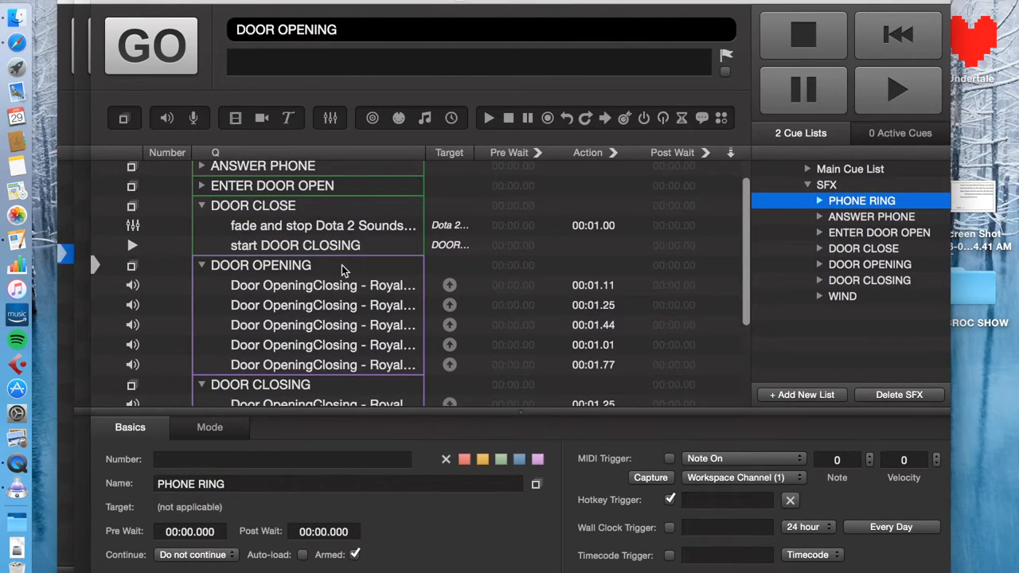
pyautogui.click(260, 265)
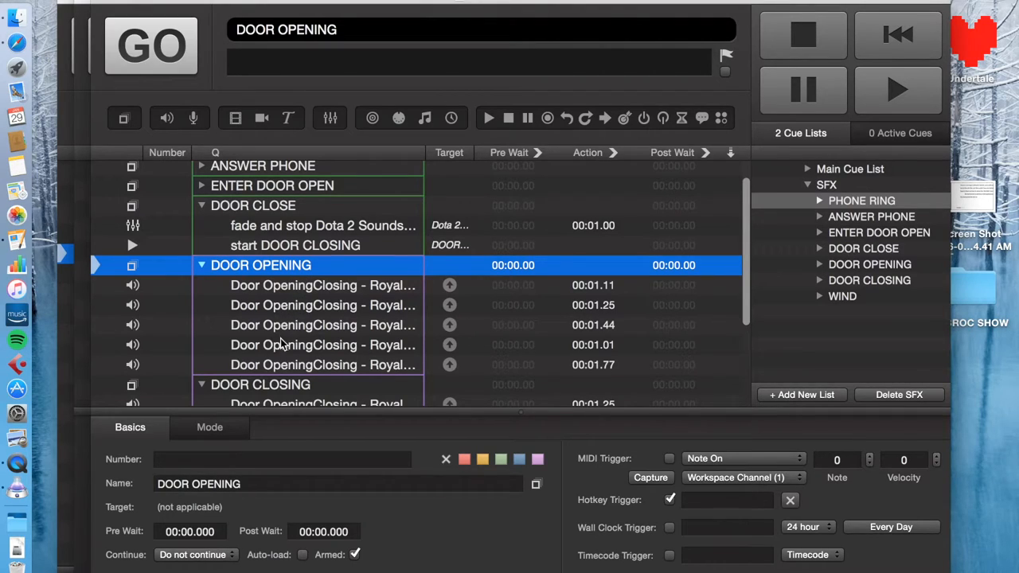
pyautogui.moveTo(226, 308)
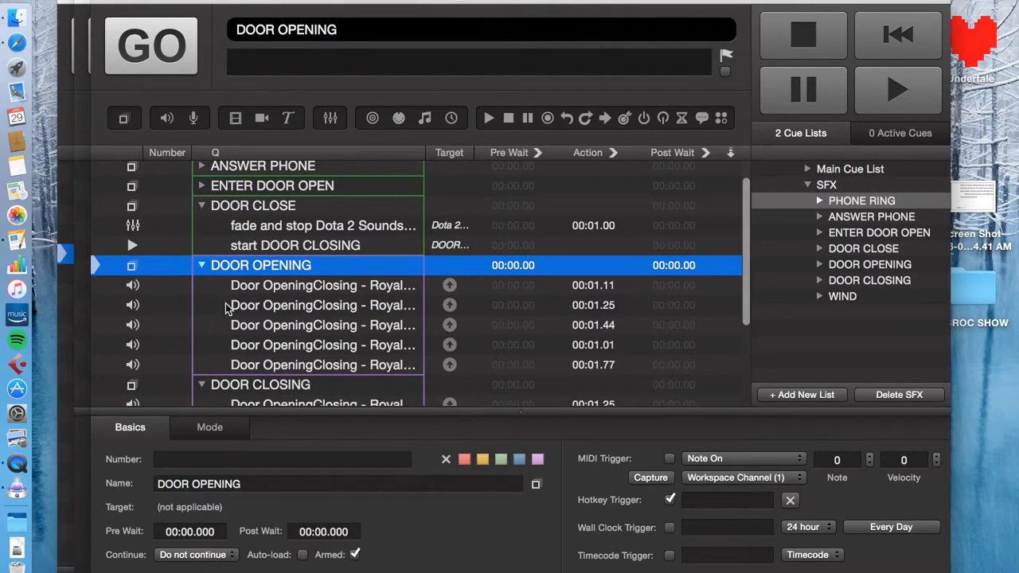
pyautogui.click(209, 428)
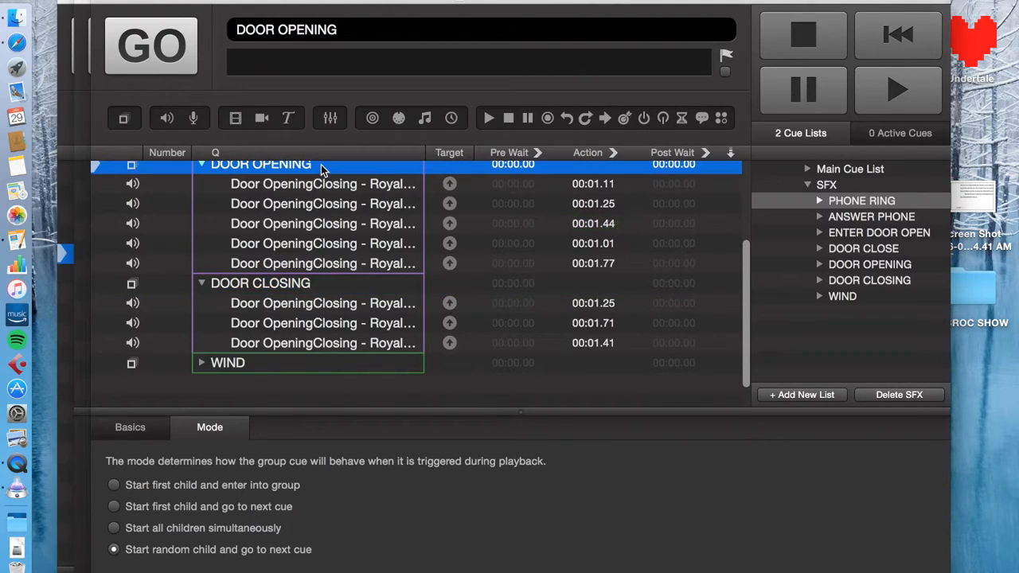
pyautogui.click(260, 283)
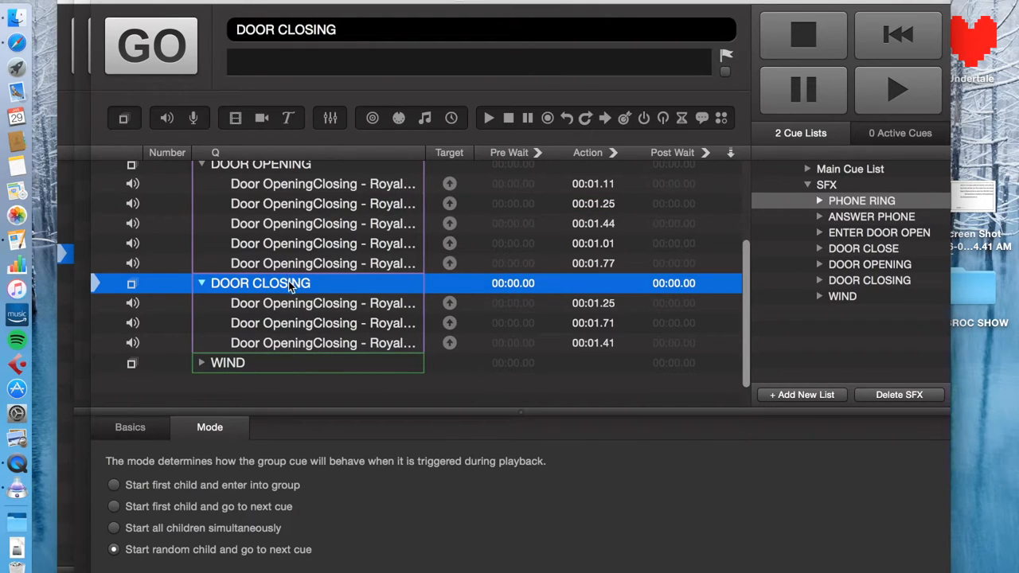
pyautogui.scroll(-3)
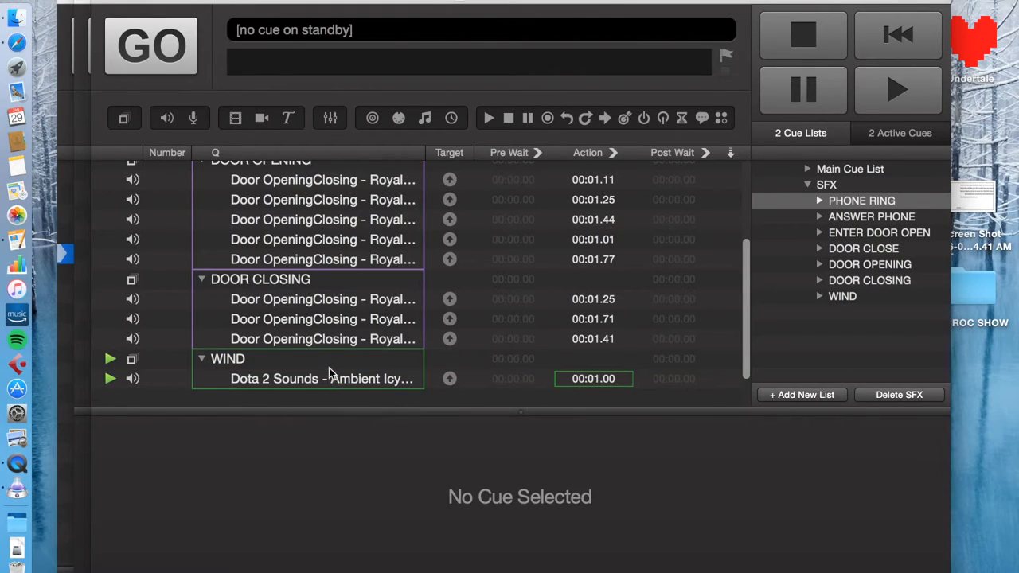
# Inspect the looping icy wind cue, then the DOOR CLOSE and DOOR OPENING group modes
pyautogui.click(229, 359)
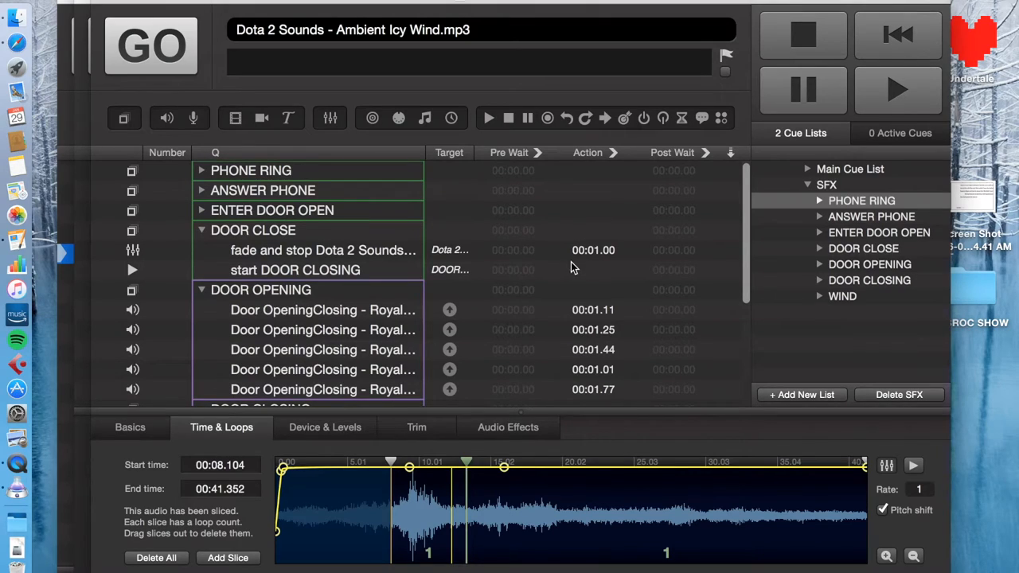
pyautogui.moveTo(341, 233)
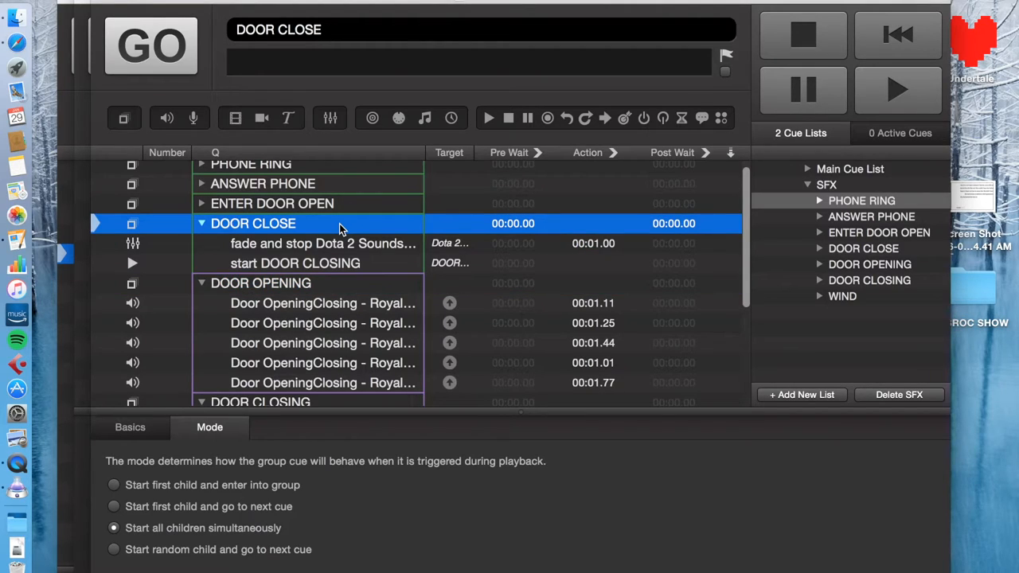
pyautogui.click(150, 45)
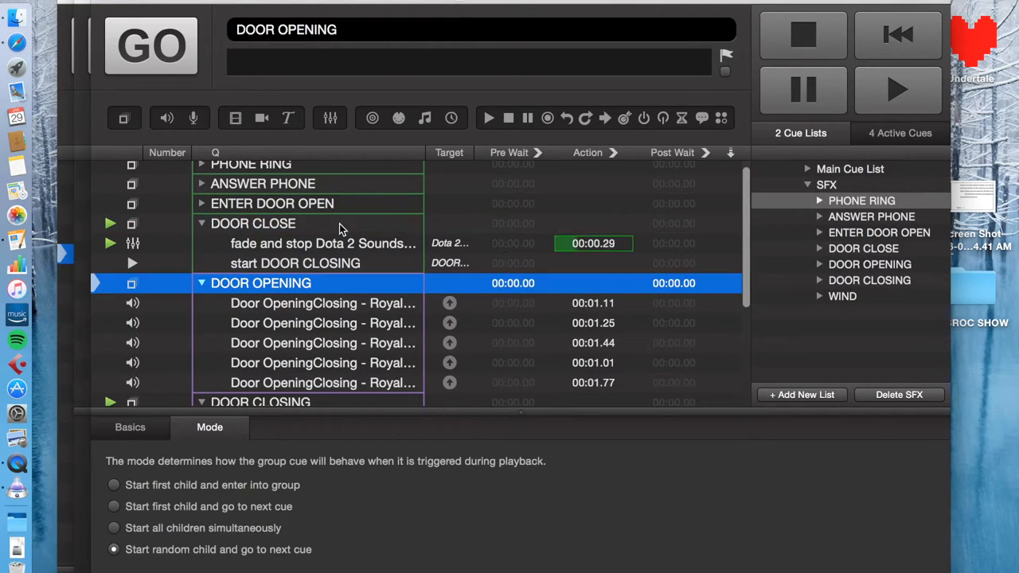
pyautogui.click(322, 244)
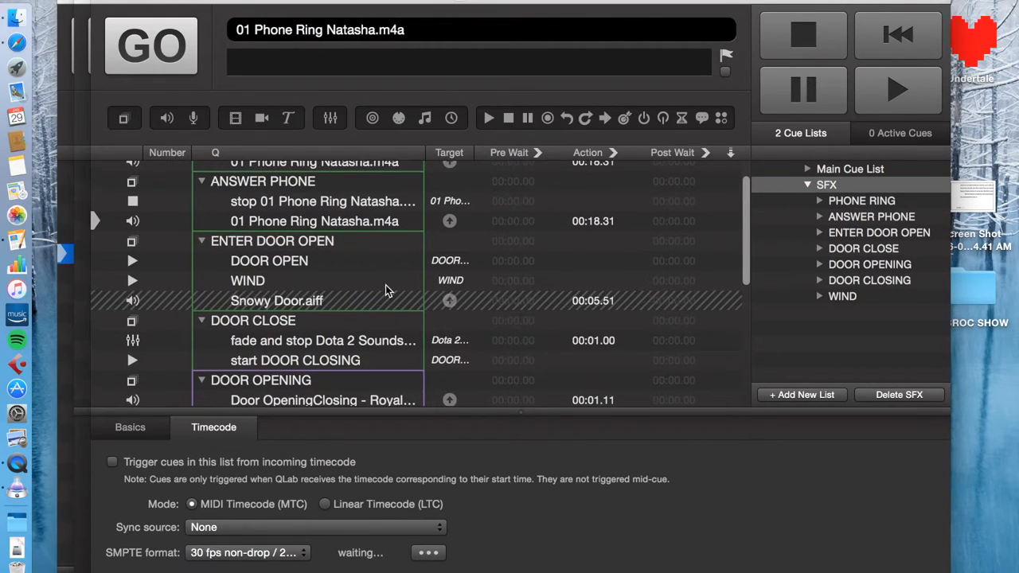
# Show the Main Cue List with the Enter Jake, Answer Phone and Phone Ring groups
pyautogui.click(850, 168)
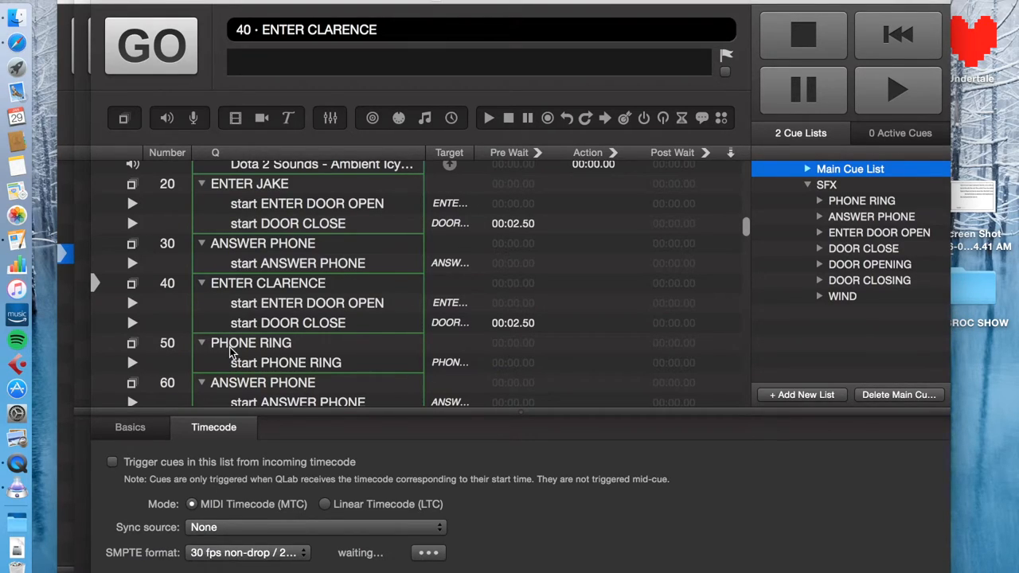
pyautogui.moveTo(876, 190)
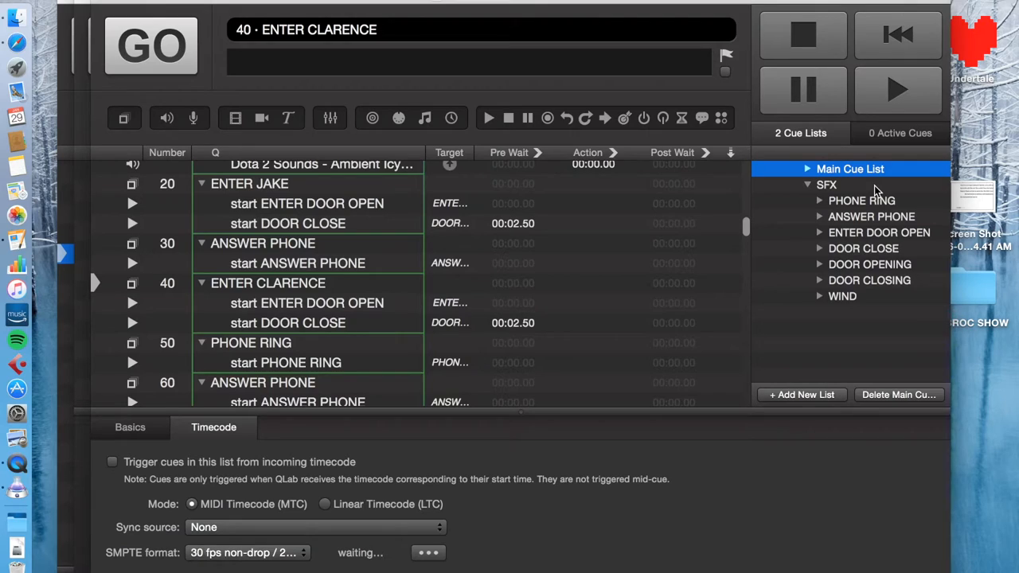
# Open SFX and inspect the ENTER DOOR OPEN group and its WIND cue
pyautogui.click(824, 184)
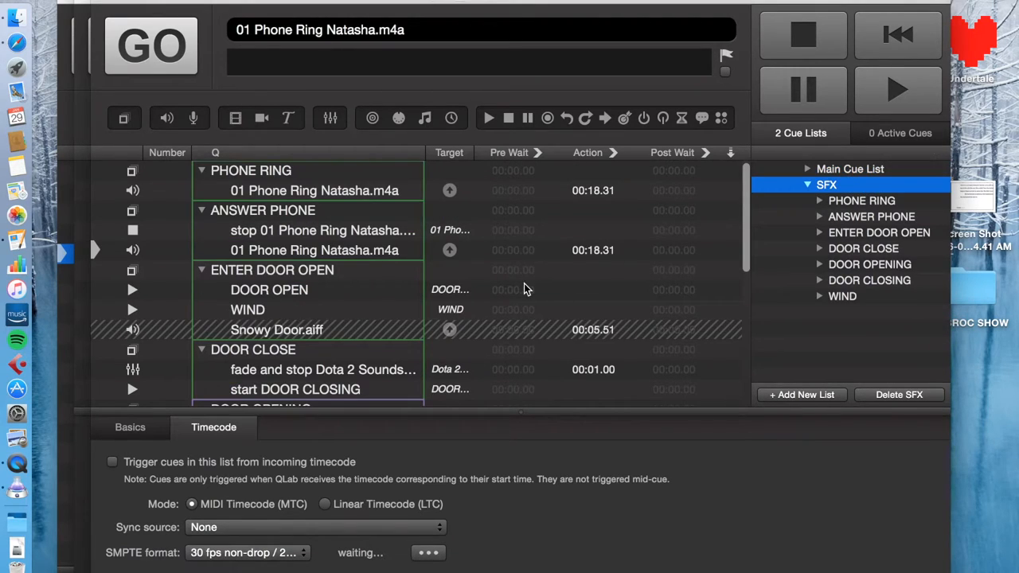
pyautogui.moveTo(440, 239)
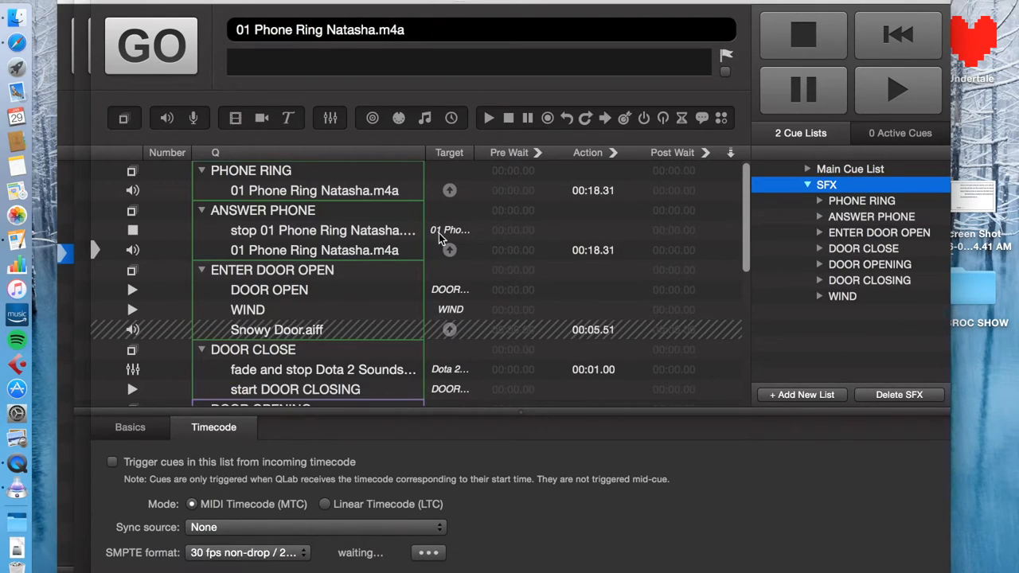
pyautogui.click(271, 270)
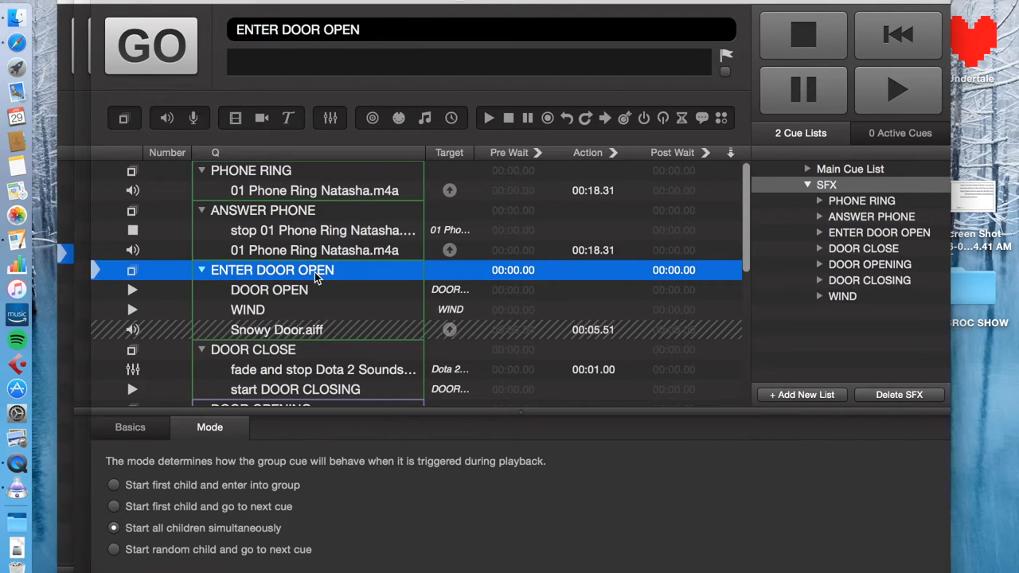
pyautogui.scroll(-3)
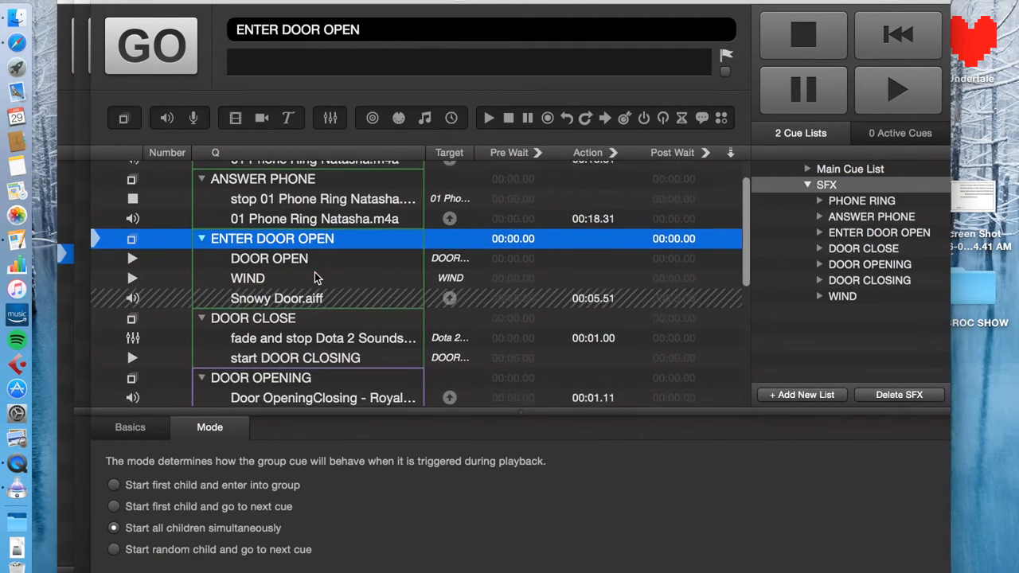
pyautogui.scroll(-3)
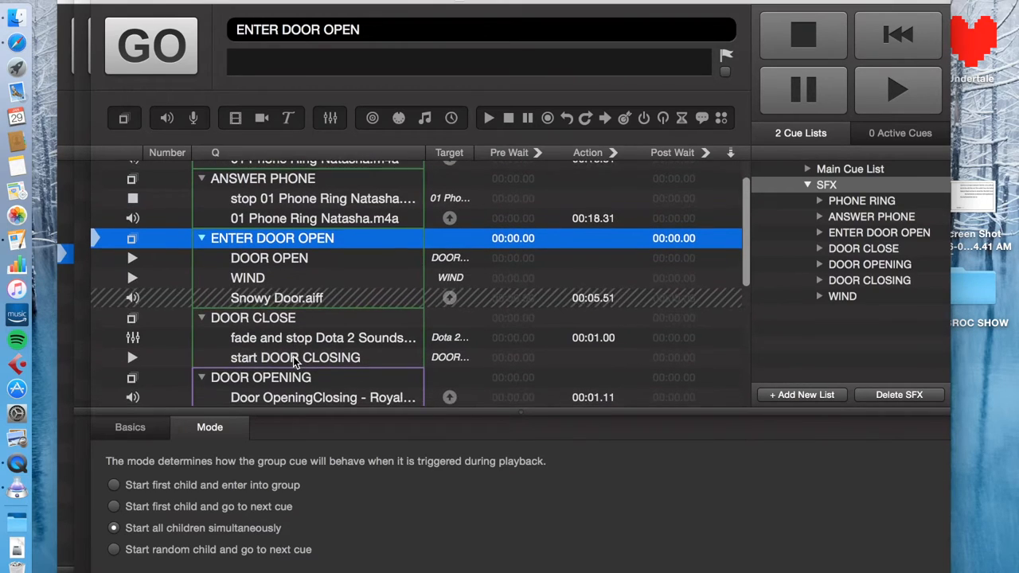
pyautogui.click(248, 277)
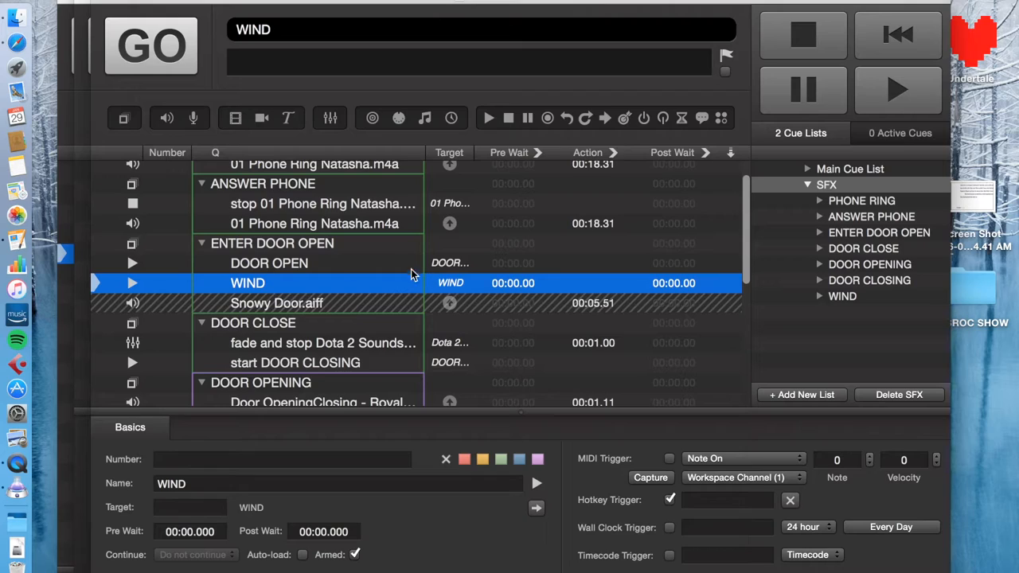
pyautogui.moveTo(402, 287)
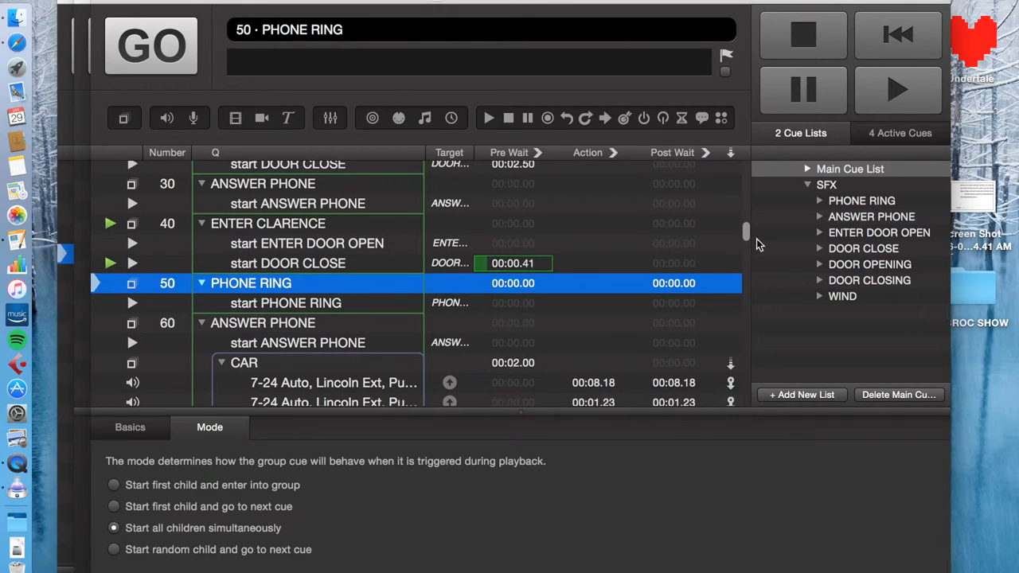
# Inspect the cue that starts ENTER DOOR OPEN, then show the SFX cue list
pyautogui.click(900, 133)
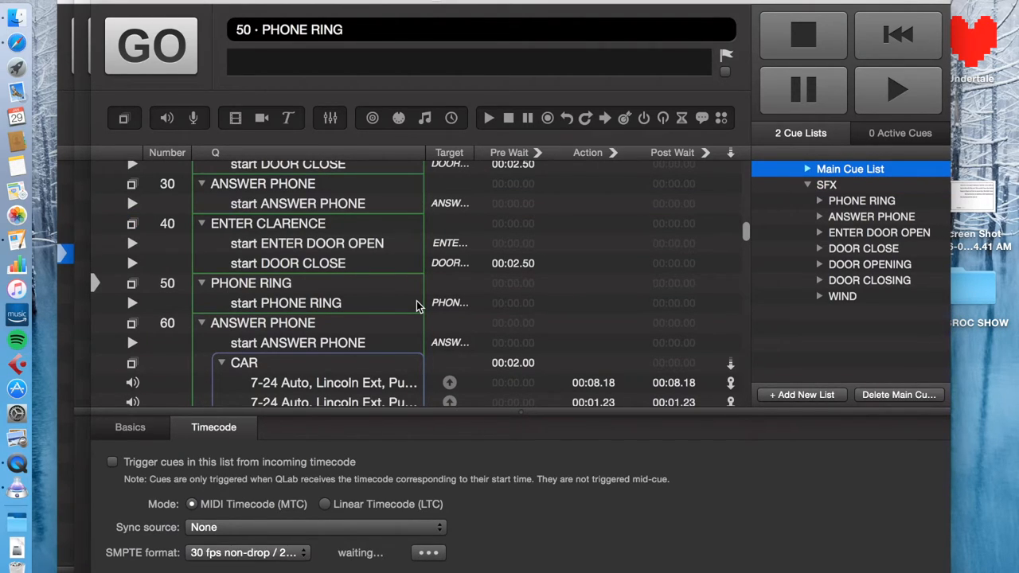
pyautogui.moveTo(710, 158)
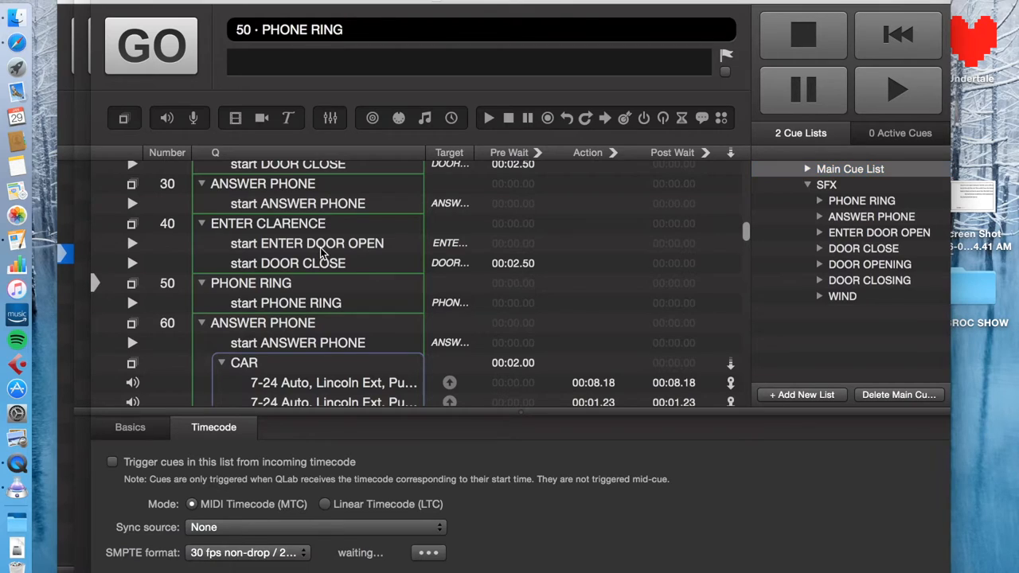
pyautogui.click(306, 243)
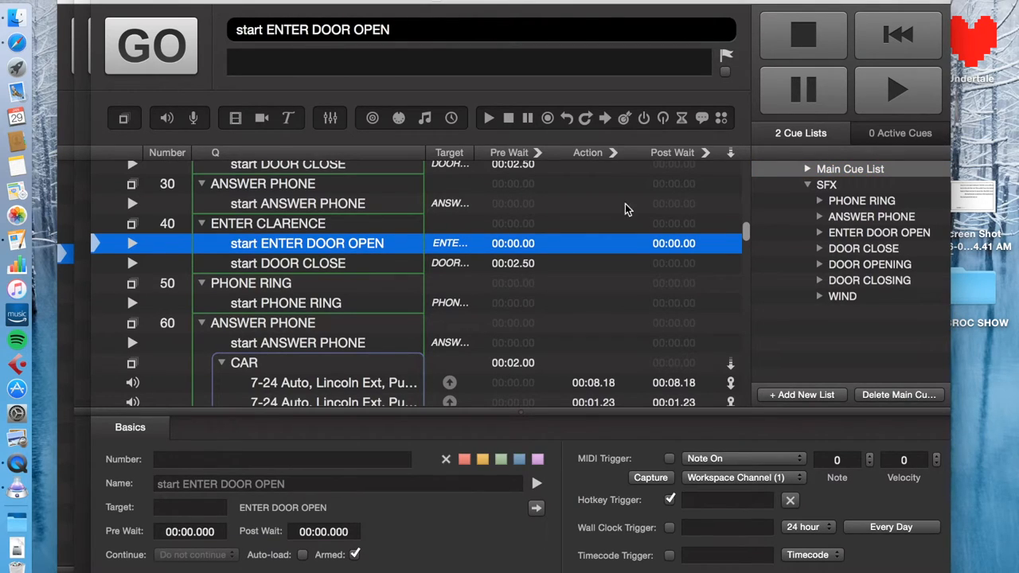
pyautogui.scroll(-3)
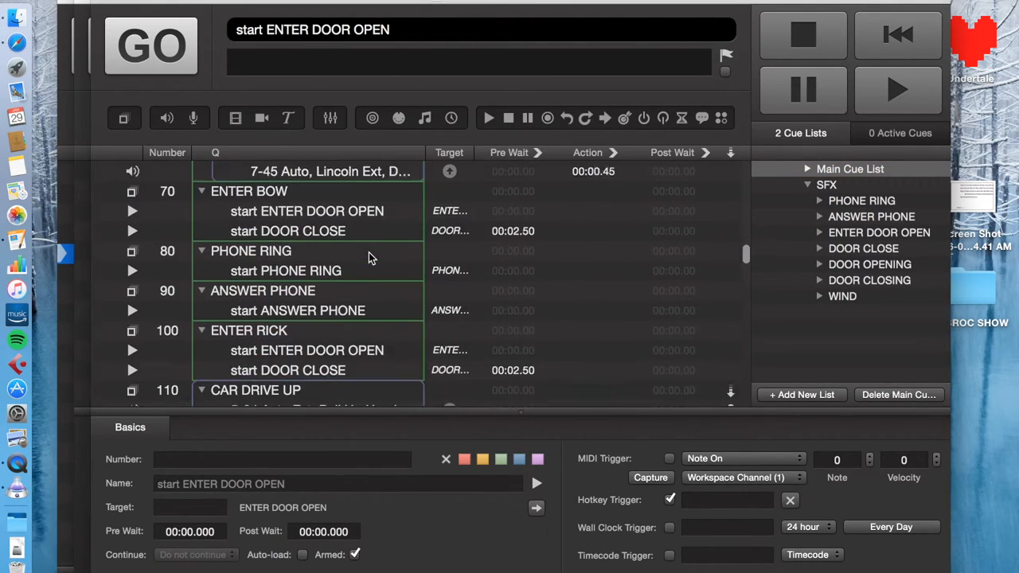
pyautogui.scroll(-3)
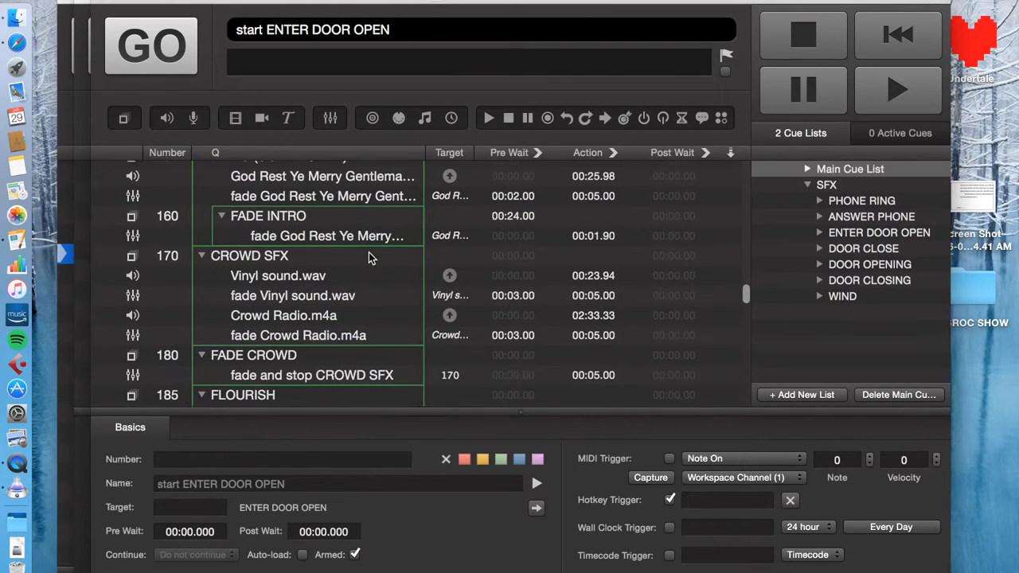
pyautogui.click(827, 184)
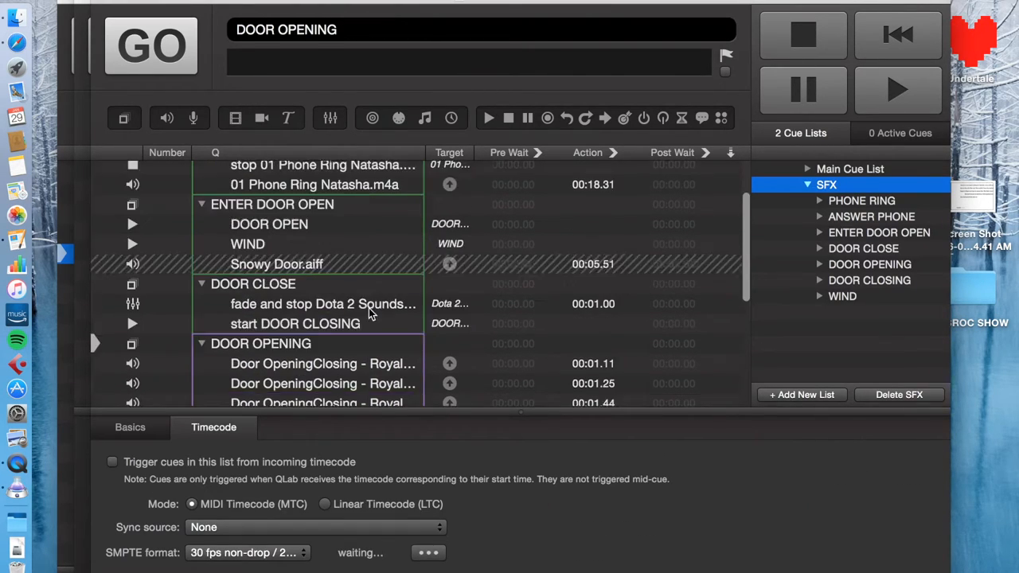
# Scroll the SFX list down to show the Door Opening group's five door variations
pyautogui.scroll(-3)
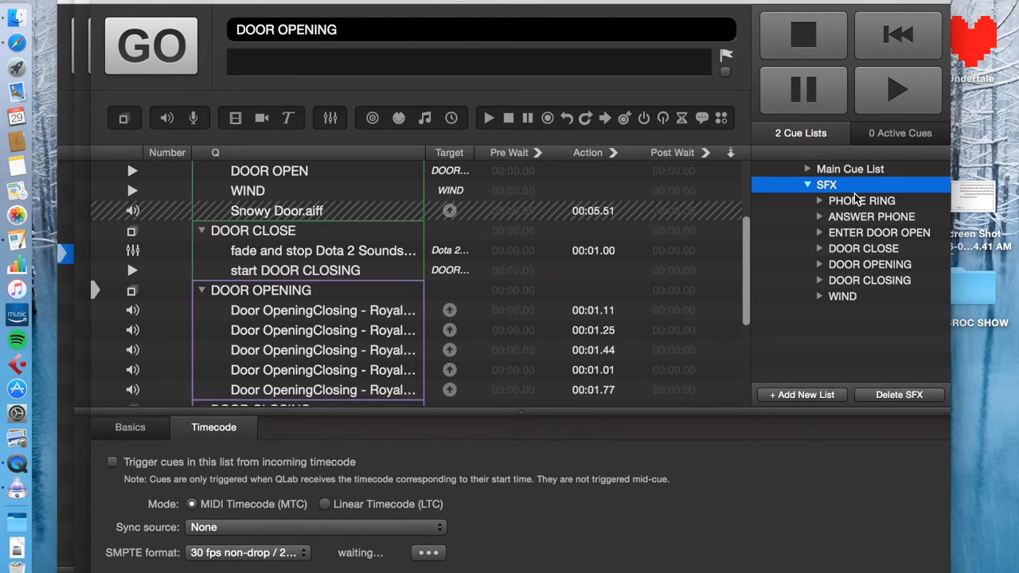
pyautogui.moveTo(304, 346)
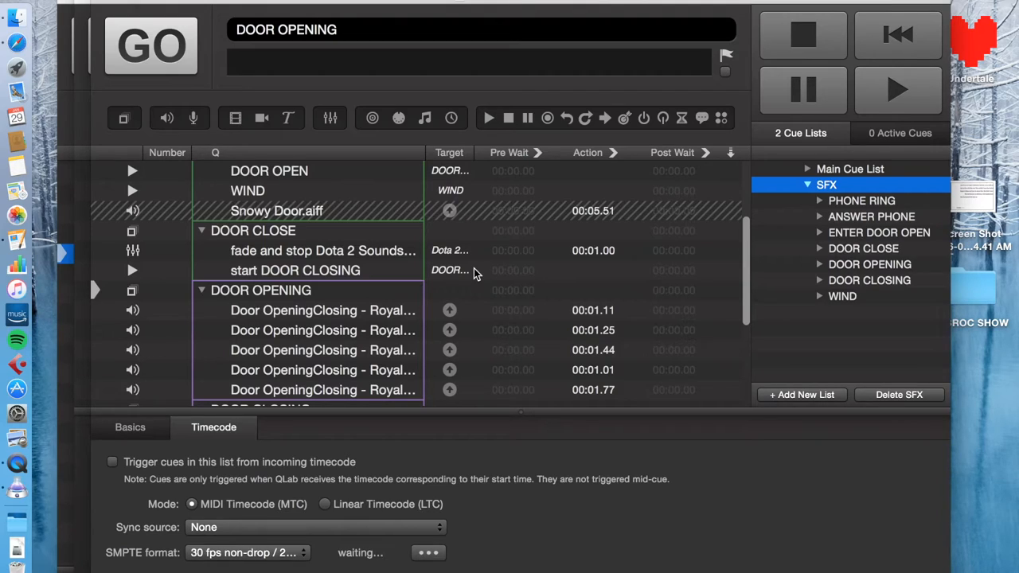
pyautogui.moveTo(388, 311)
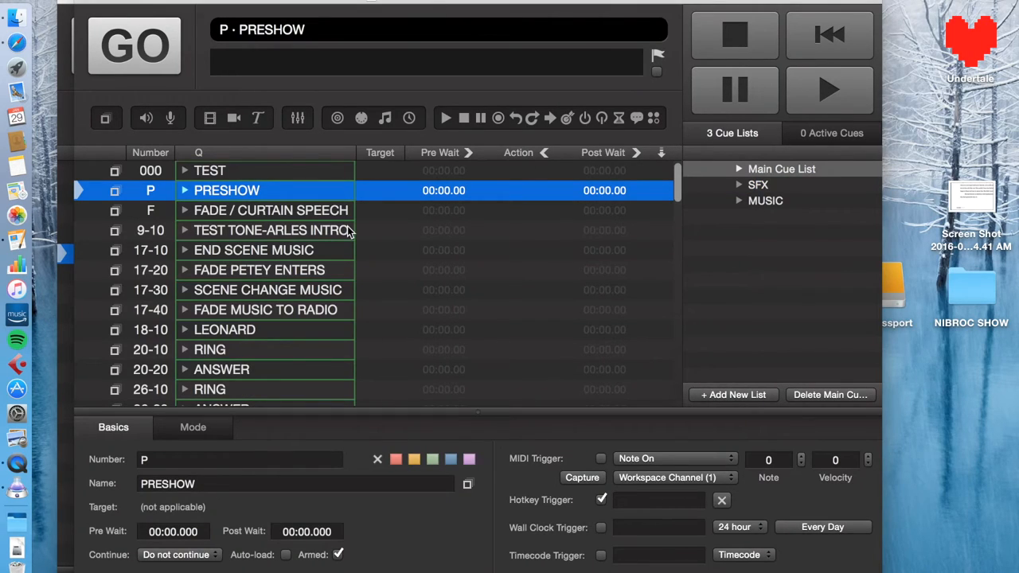
pyautogui.click(756, 184)
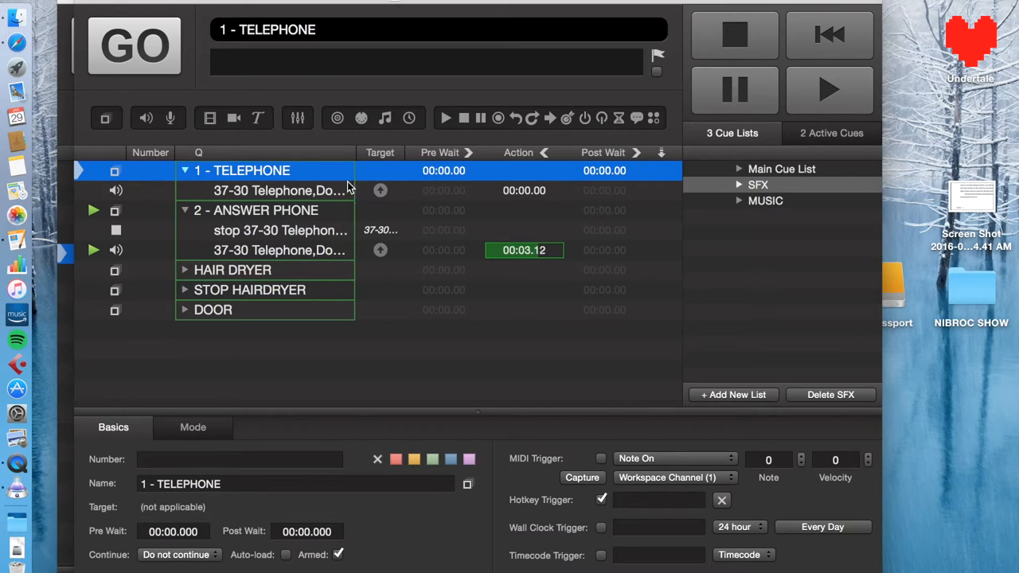
pyautogui.click(781, 169)
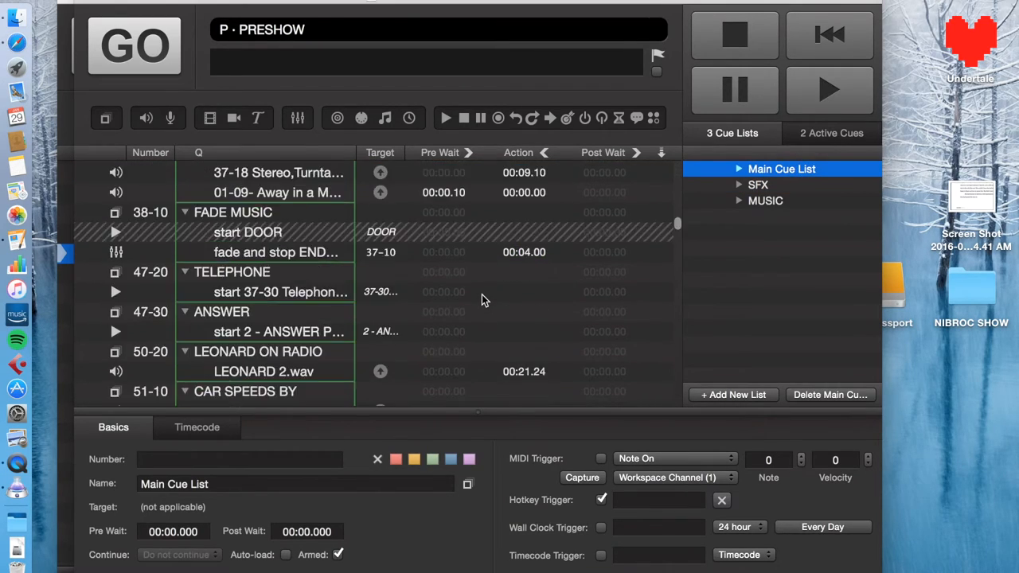
pyautogui.scroll(-3)
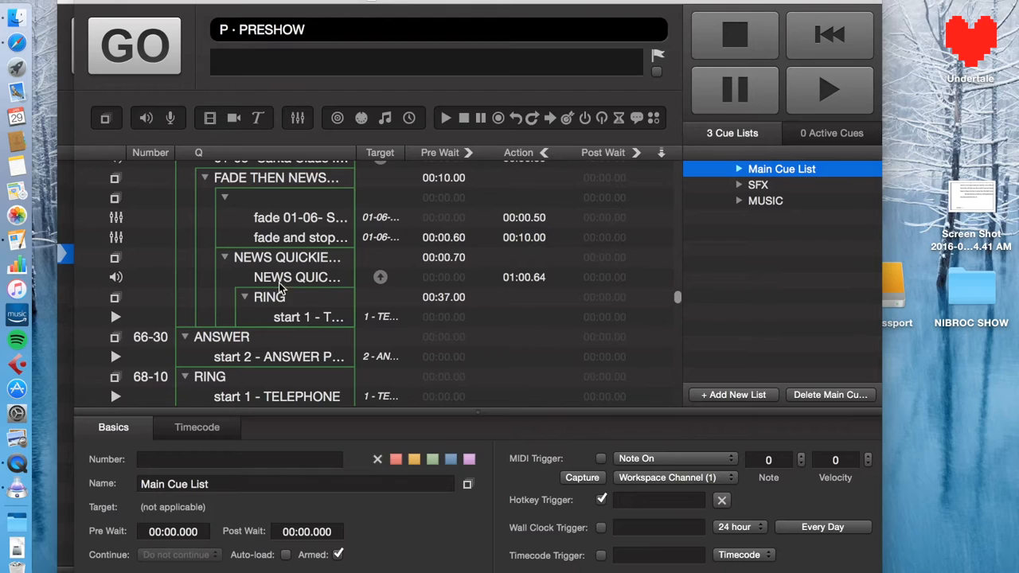
pyautogui.scroll(-3)
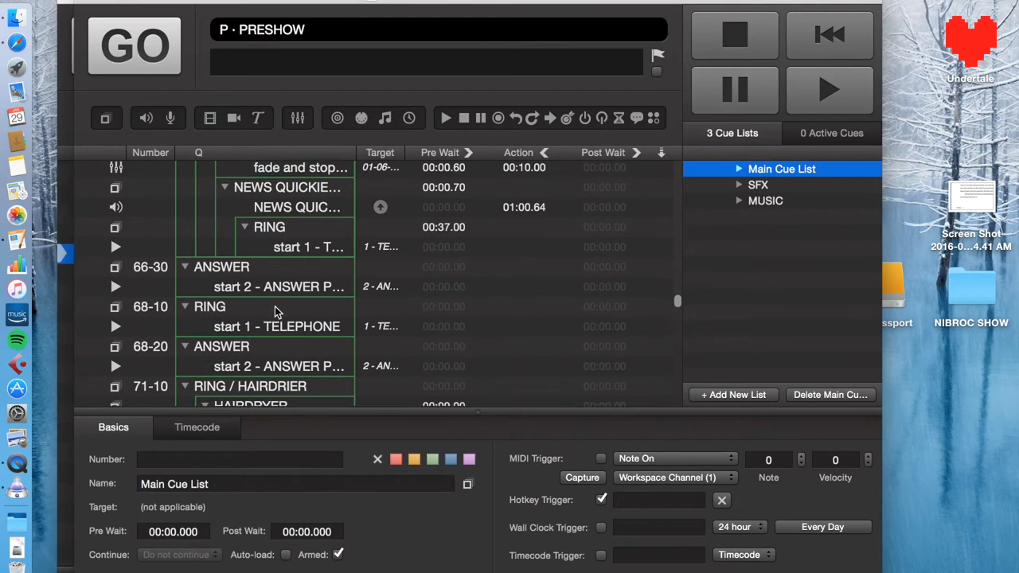
pyautogui.scroll(-3)
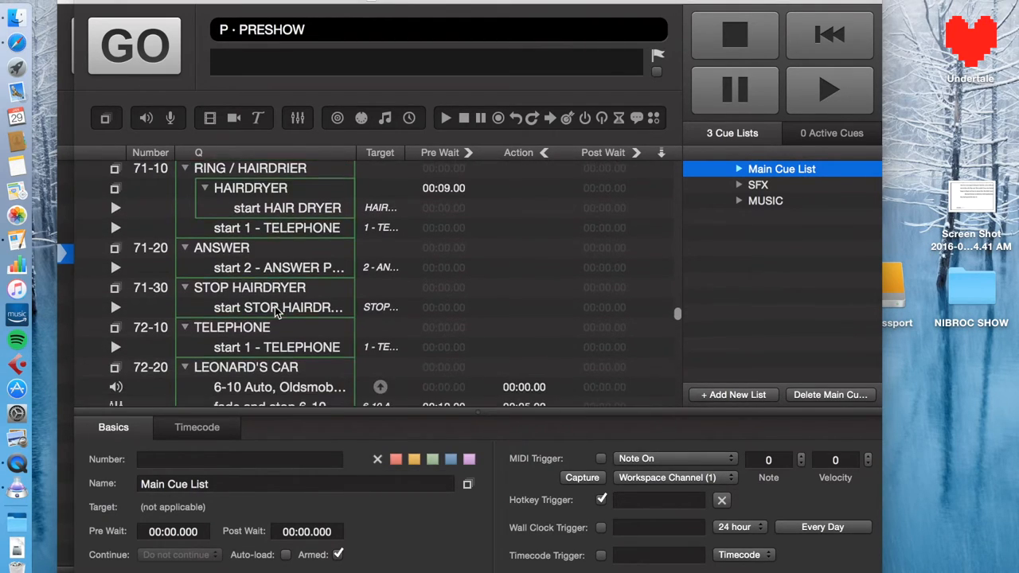
pyautogui.scroll(-3)
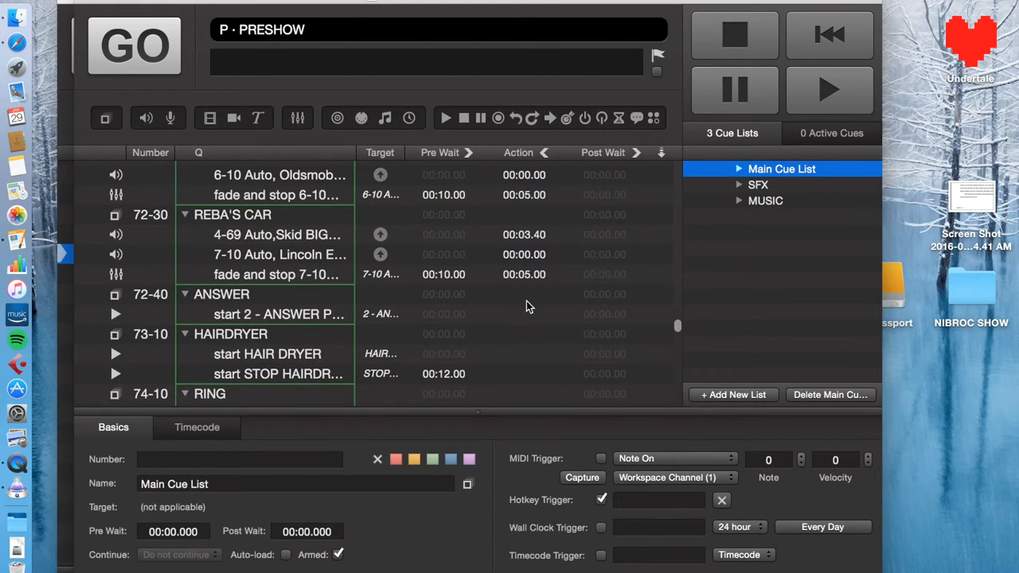
pyautogui.scroll(-3)
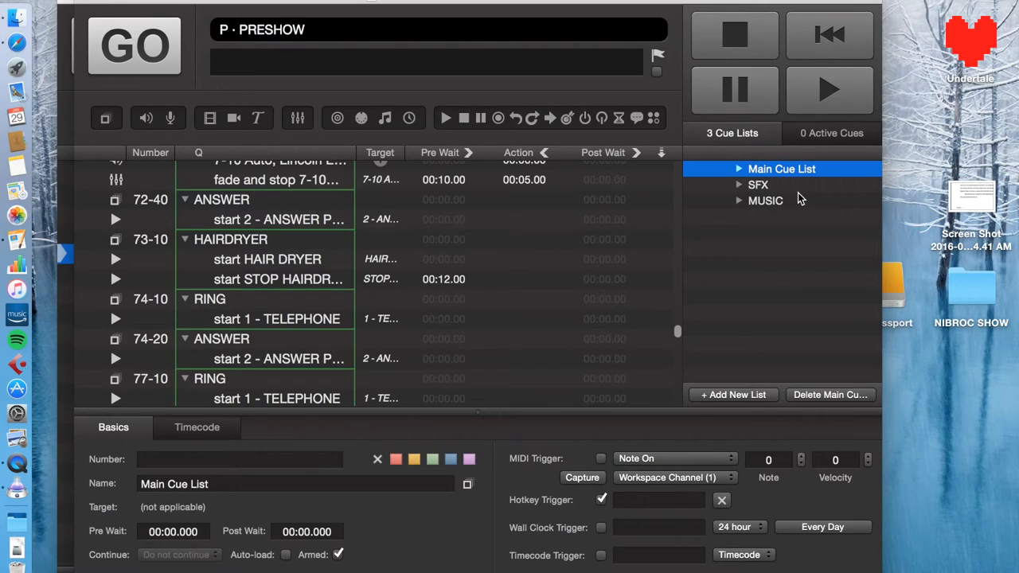
pyautogui.moveTo(299, 261)
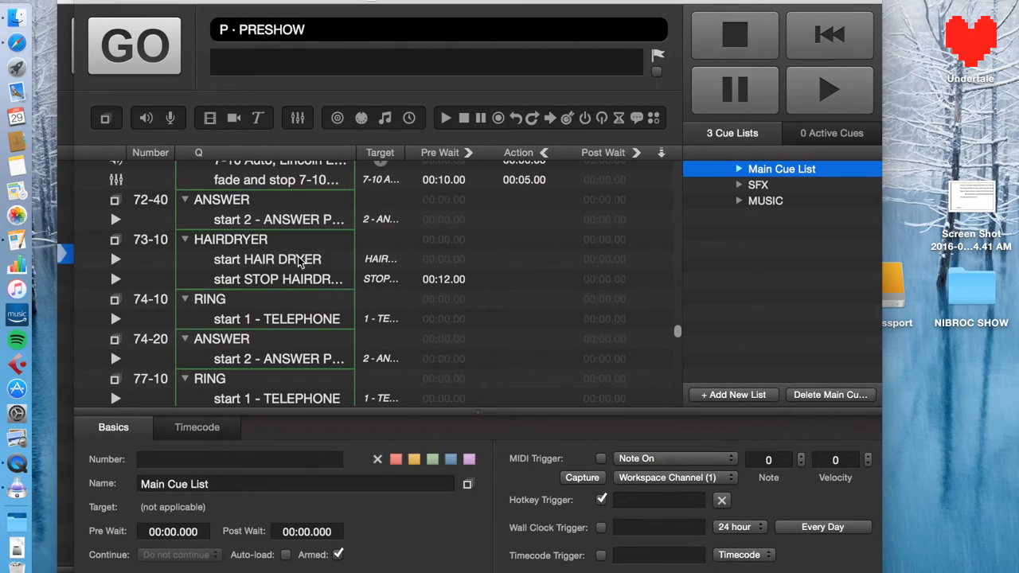
pyautogui.moveTo(858, 134)
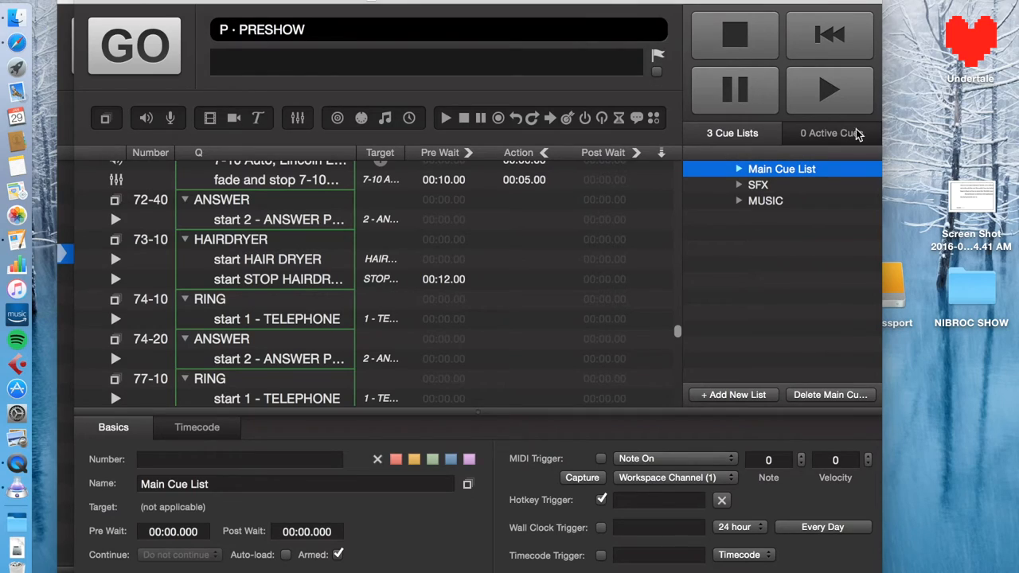
pyautogui.moveTo(270, 282)
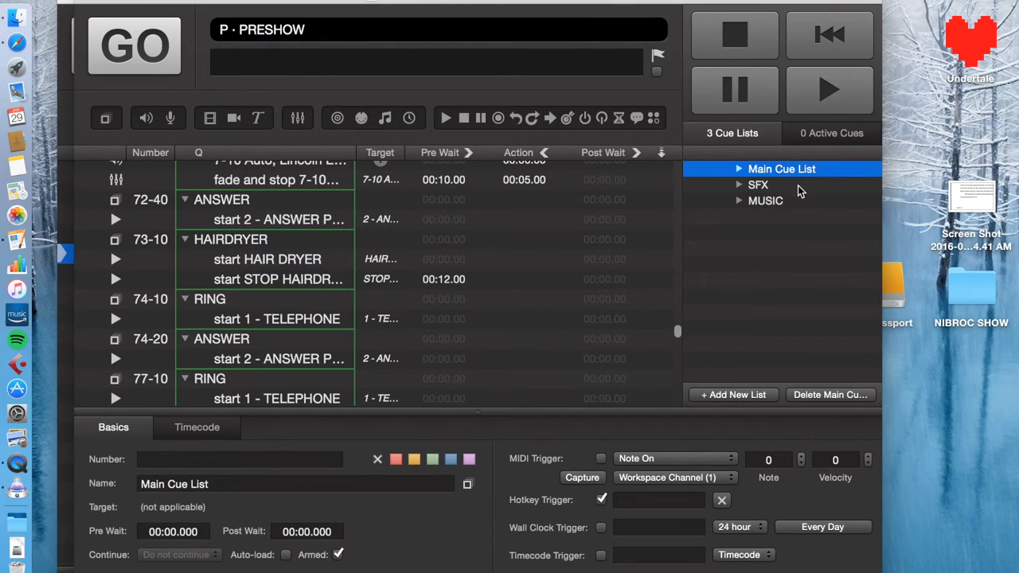
pyautogui.click(756, 185)
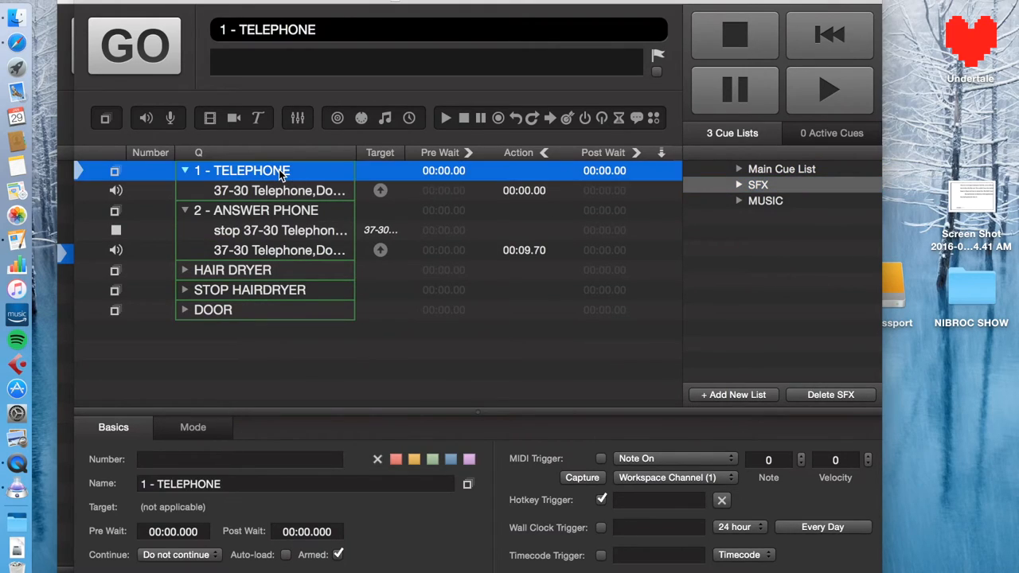
pyautogui.click(132, 45)
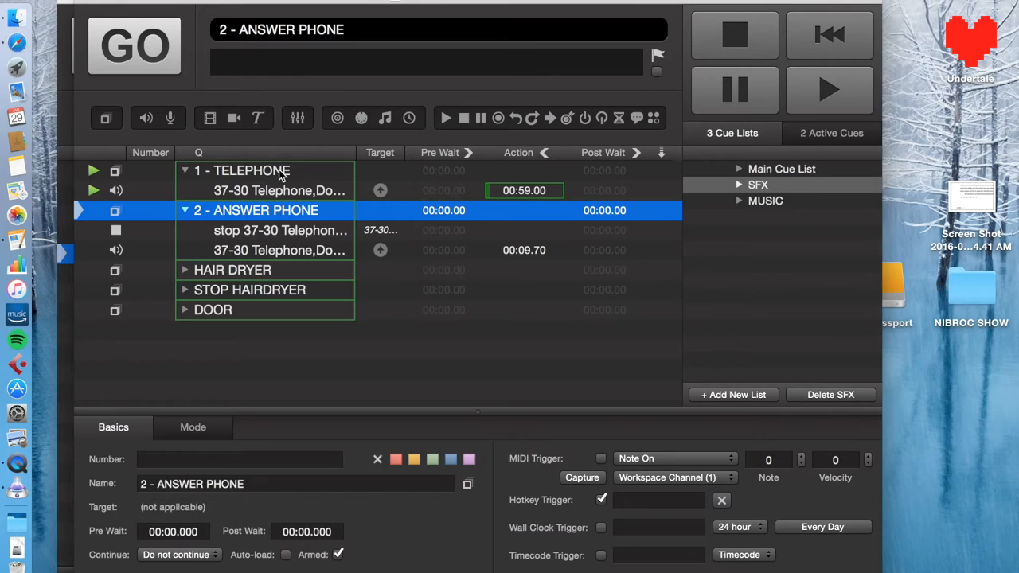
pyautogui.click(233, 270)
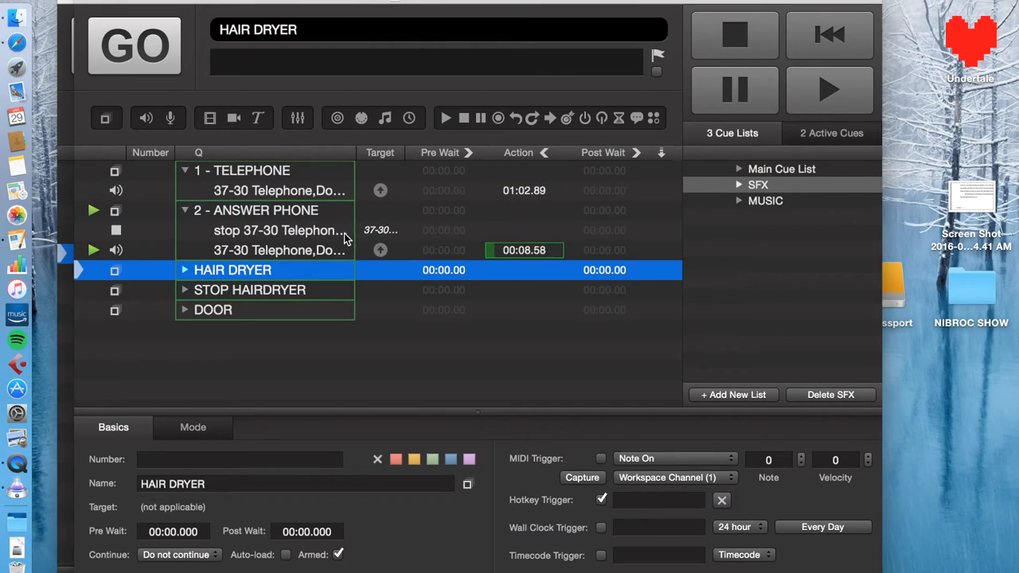
pyautogui.click(279, 250)
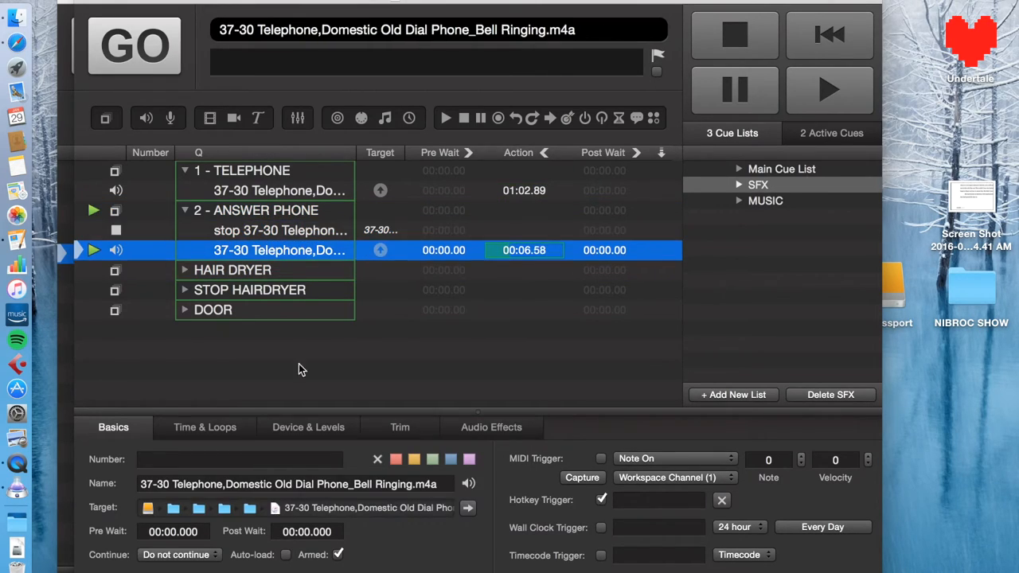
pyautogui.click(204, 427)
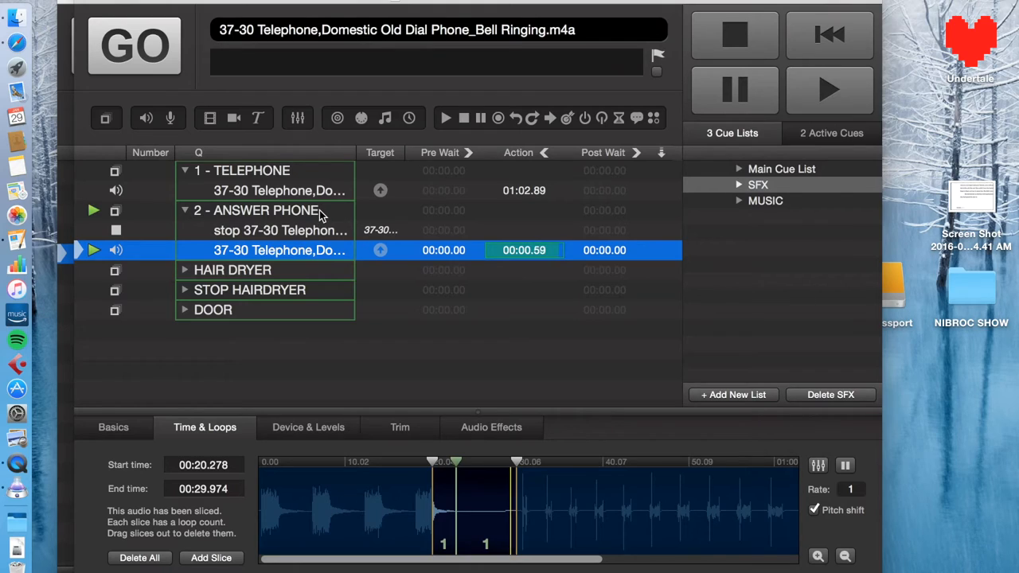
pyautogui.click(256, 210)
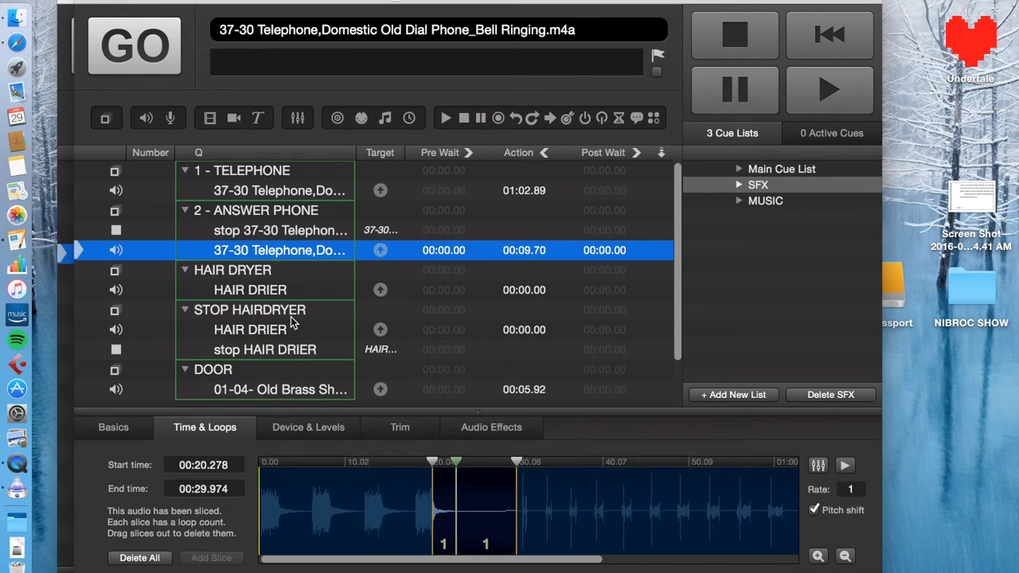
pyautogui.click(781, 169)
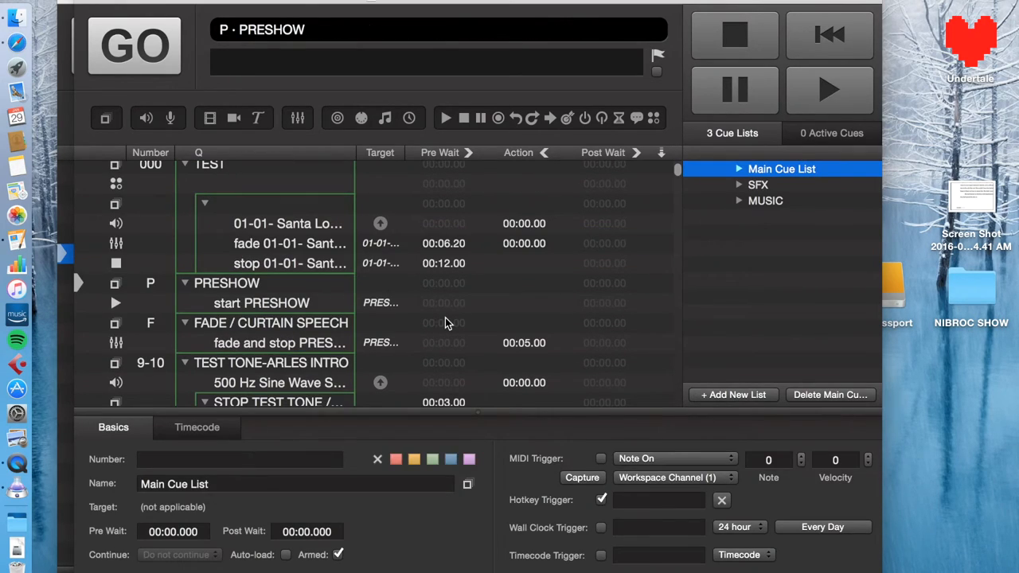
pyautogui.moveTo(352, 274)
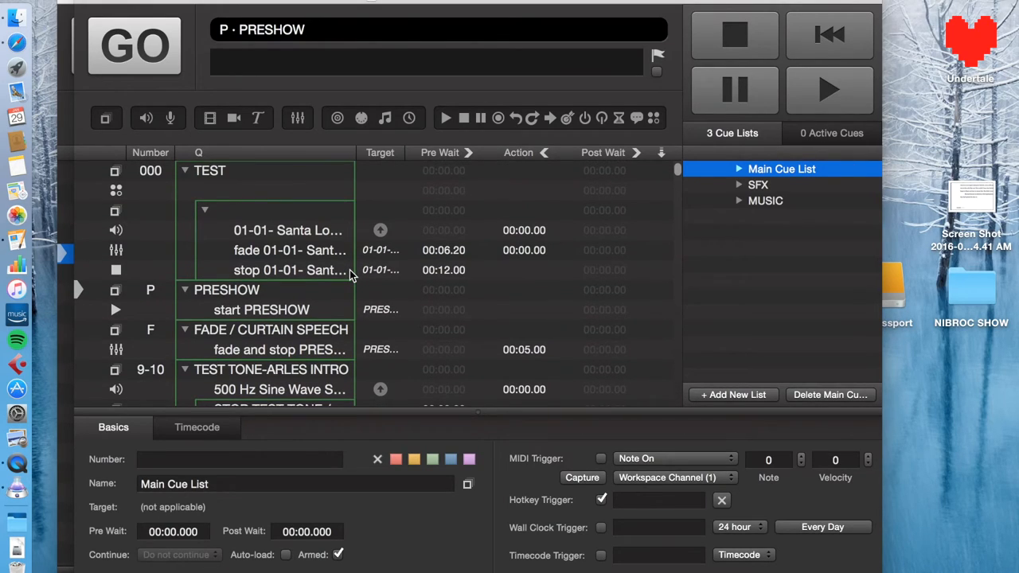
# Inspect the PRESHOW start cue, view the MUSIC list, then scroll the Main Cue List
pyautogui.click(262, 310)
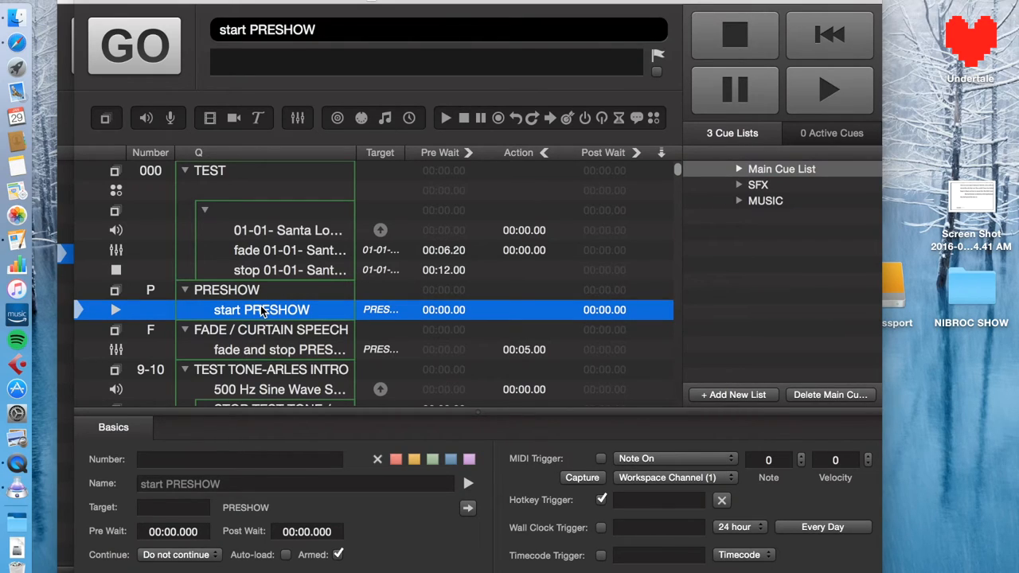
pyautogui.moveTo(793, 156)
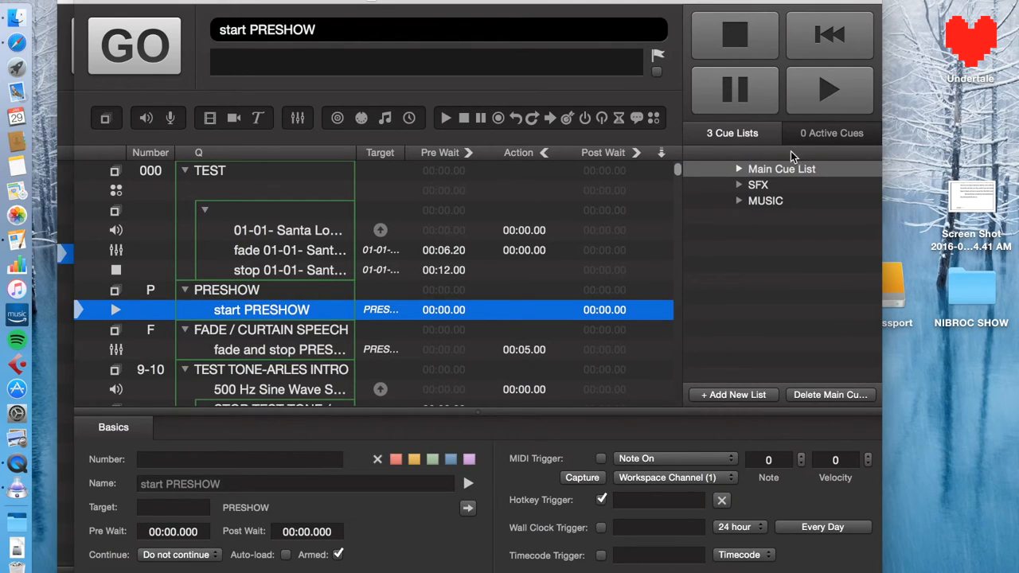
pyautogui.click(765, 201)
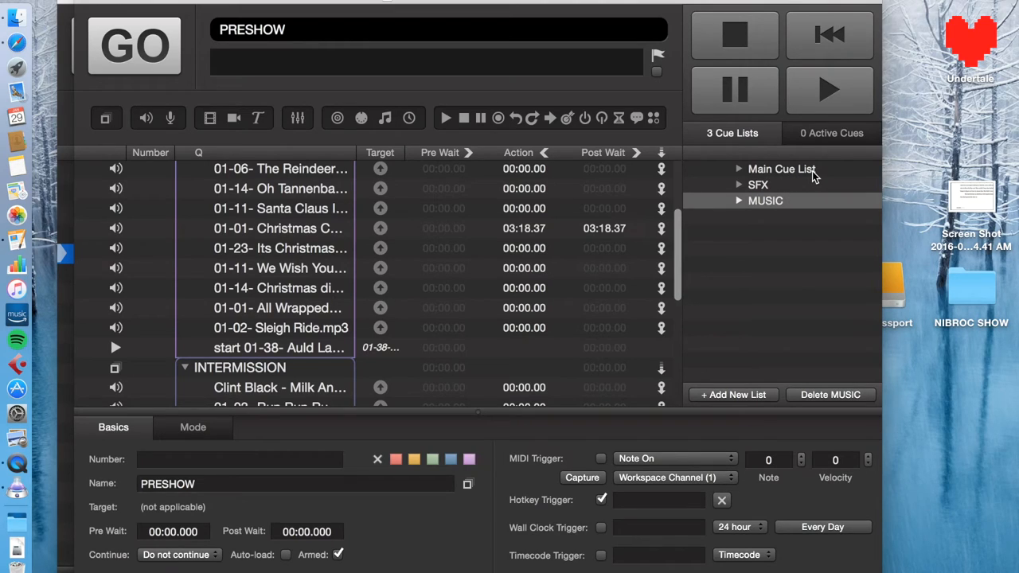
pyautogui.click(781, 169)
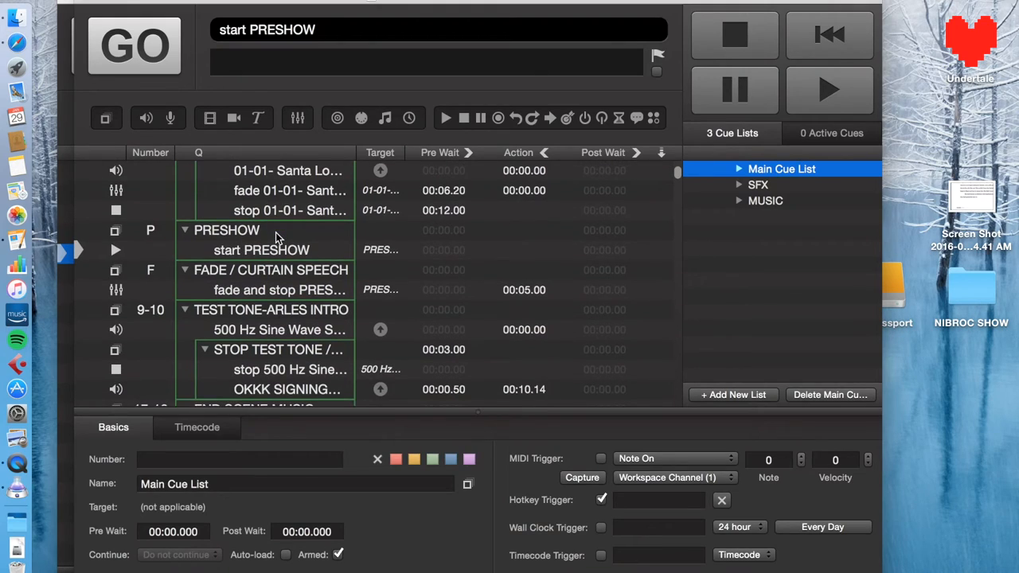
pyautogui.scroll(-3)
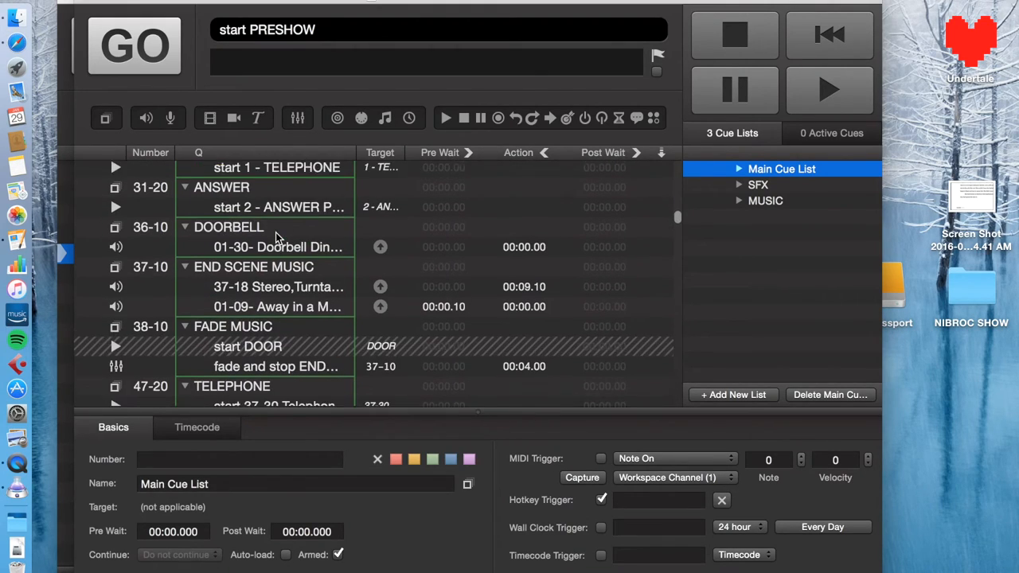
pyautogui.scroll(-3)
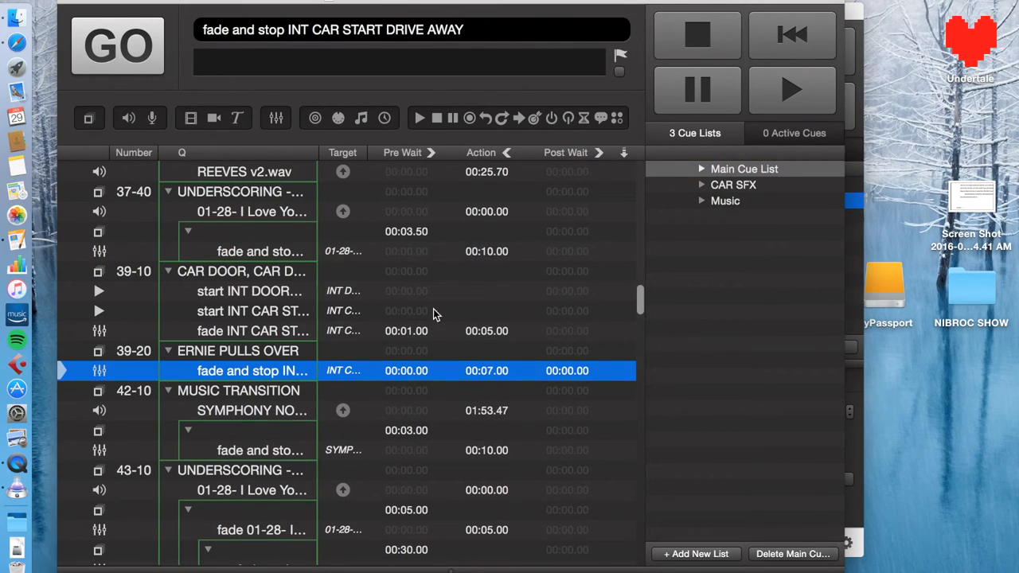
# Review the Music list's Preshow, Intermission and Post Show groups, then CAR SFX door groups, returning to Main Cue List
pyautogui.click(745, 168)
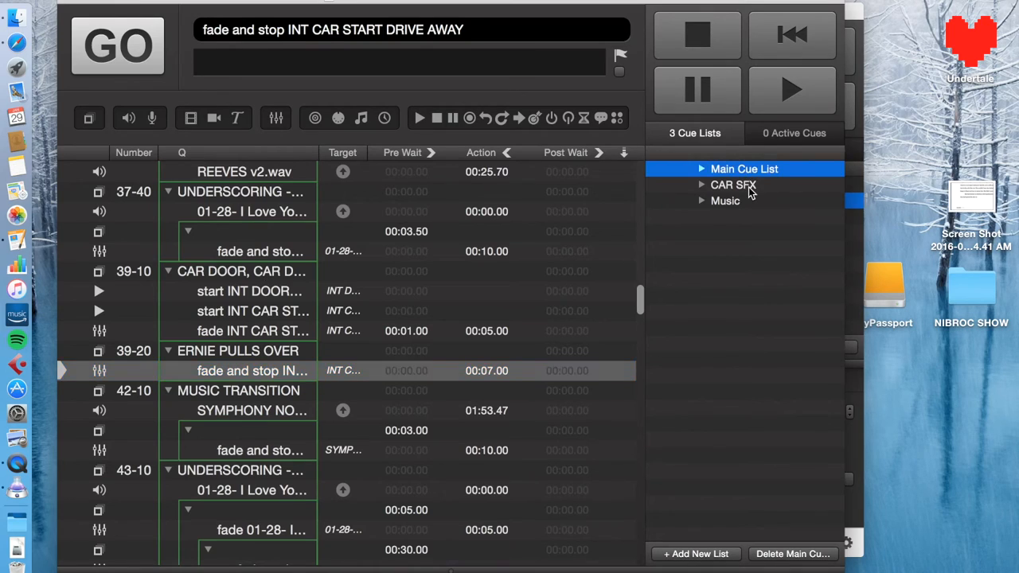
pyautogui.click(725, 201)
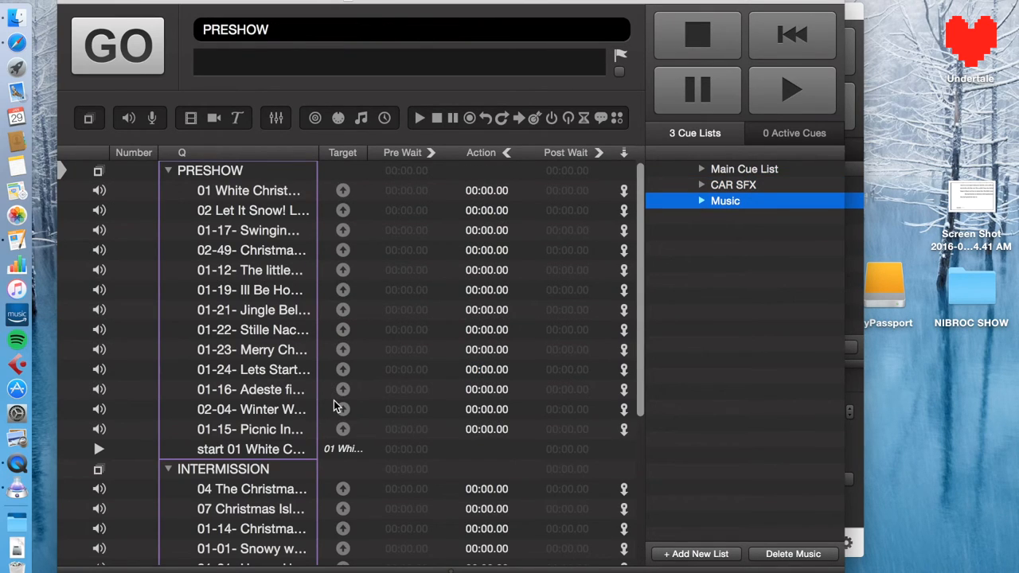
pyautogui.scroll(-3)
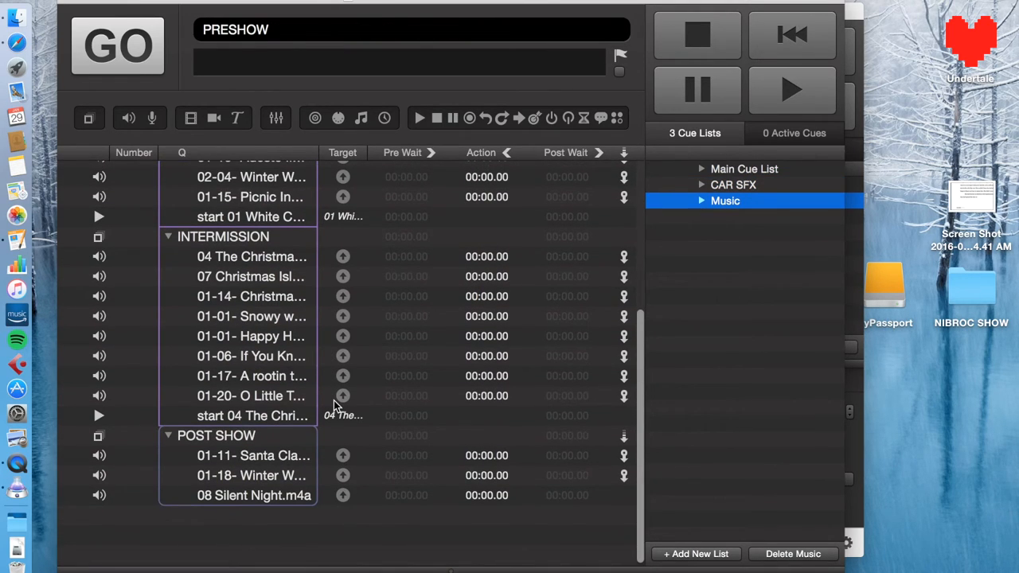
pyautogui.click(735, 184)
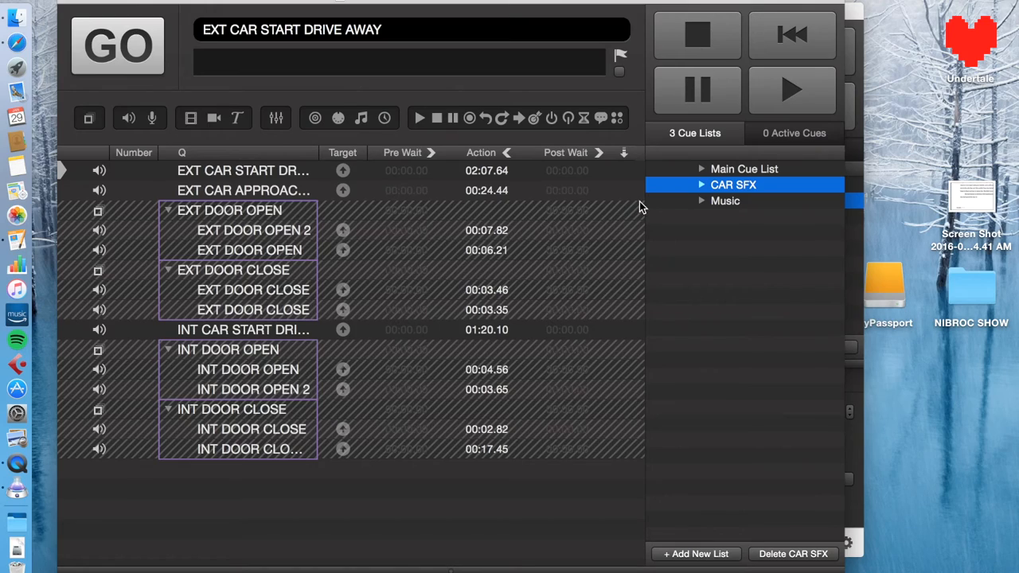
pyautogui.moveTo(746, 177)
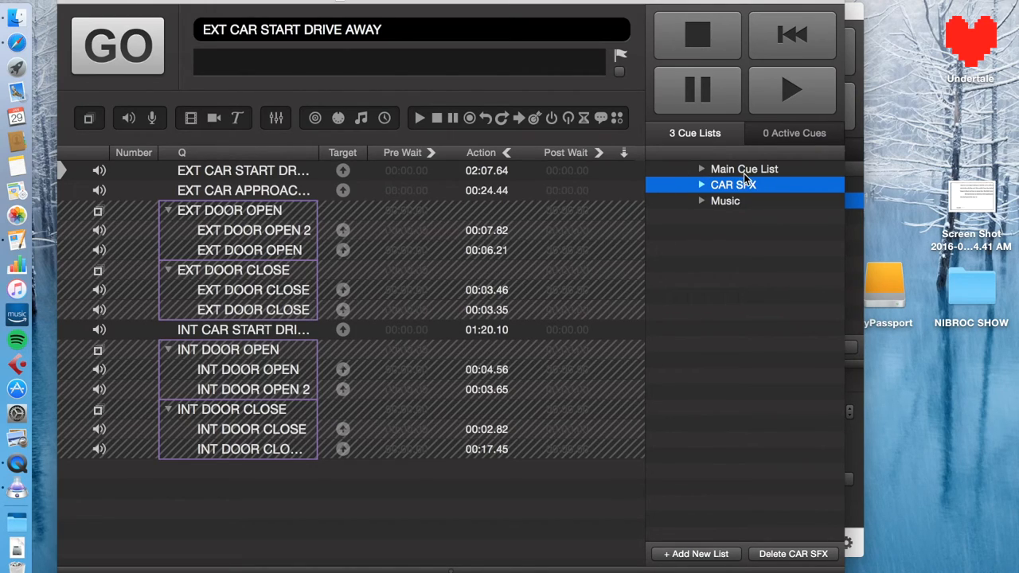
pyautogui.moveTo(765, 185)
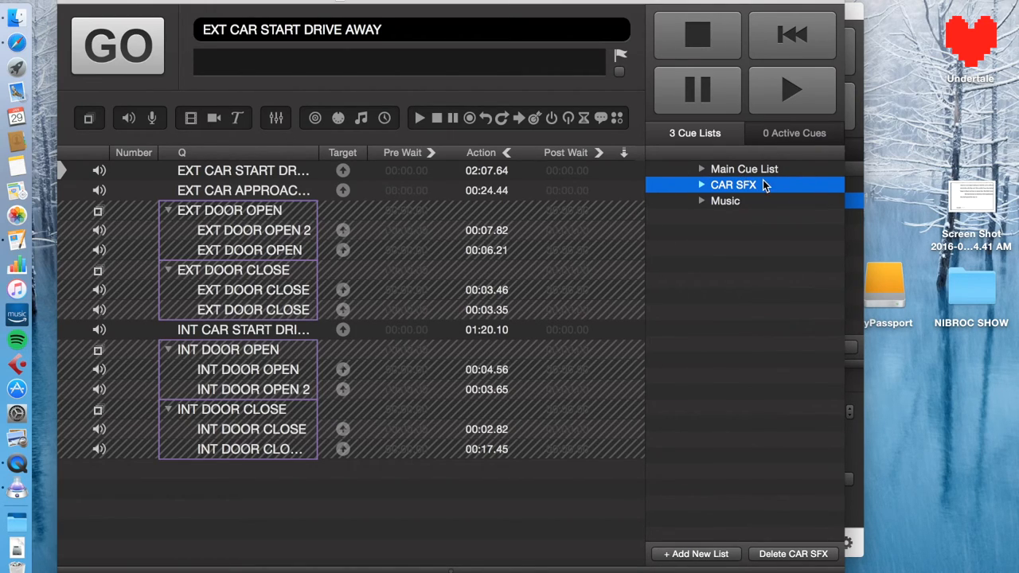
pyautogui.moveTo(765, 182)
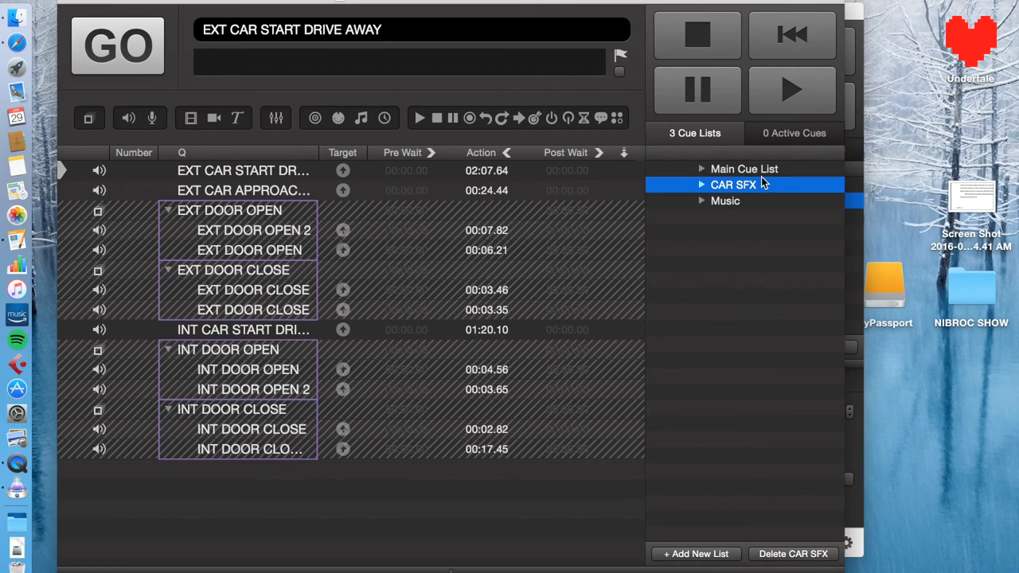
pyautogui.moveTo(741, 168)
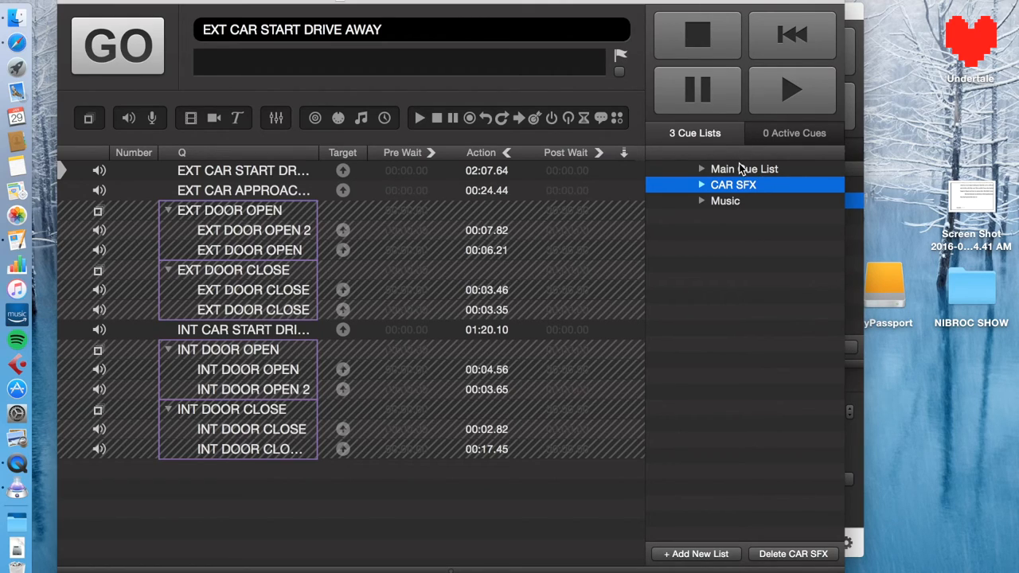
pyautogui.click(743, 169)
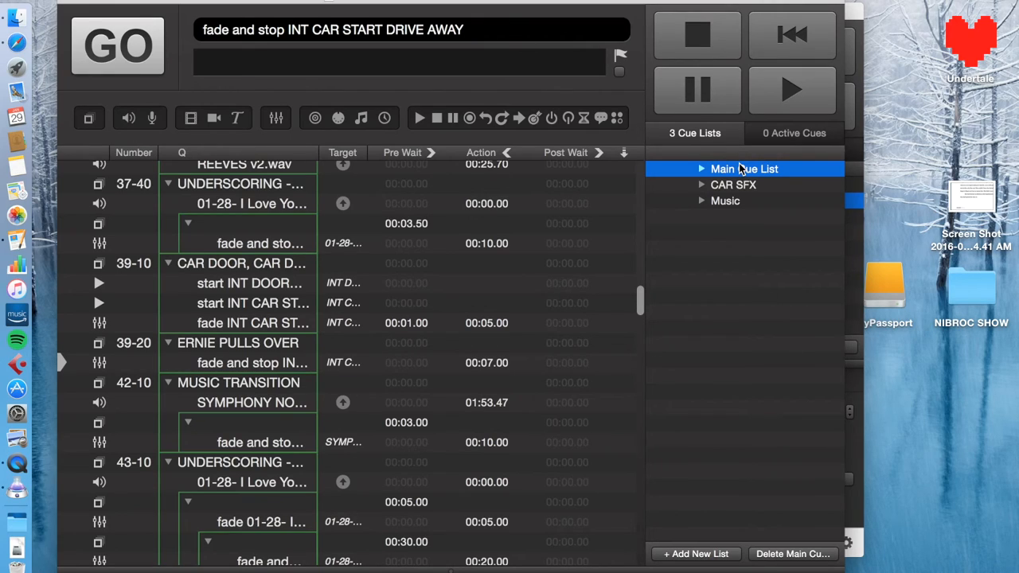
pyautogui.moveTo(836, 56)
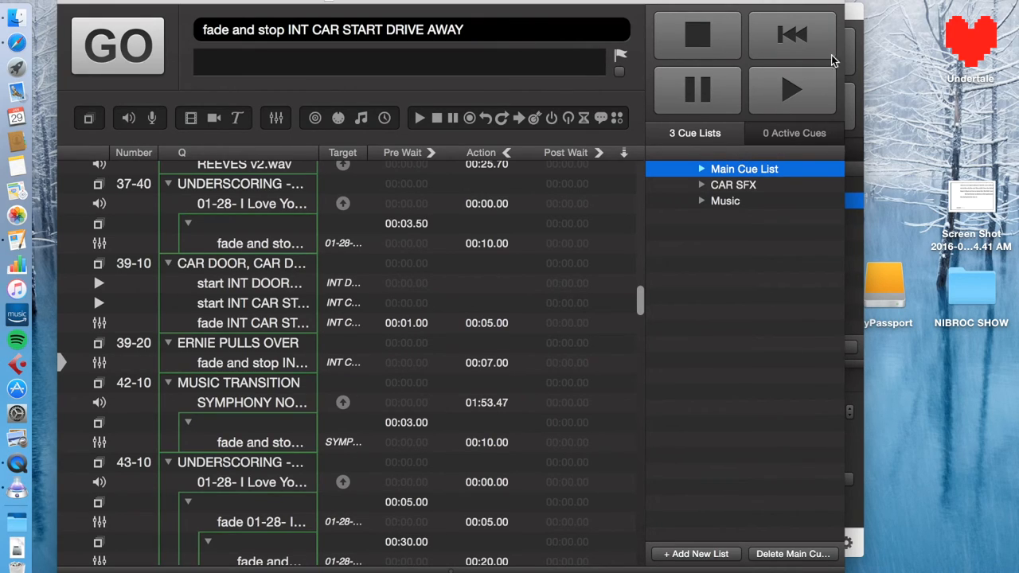
pyautogui.scroll(-3)
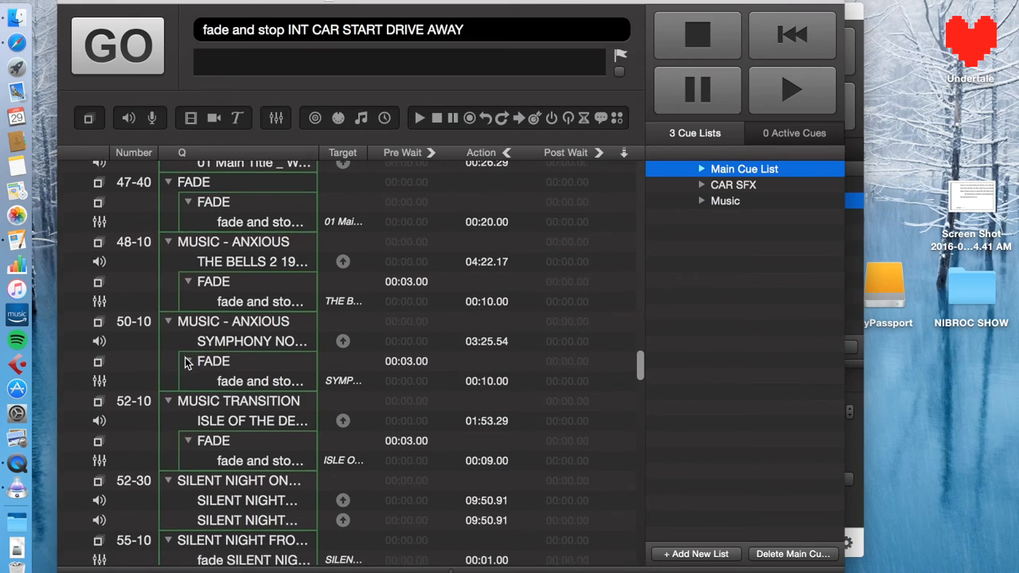
pyautogui.scroll(-3)
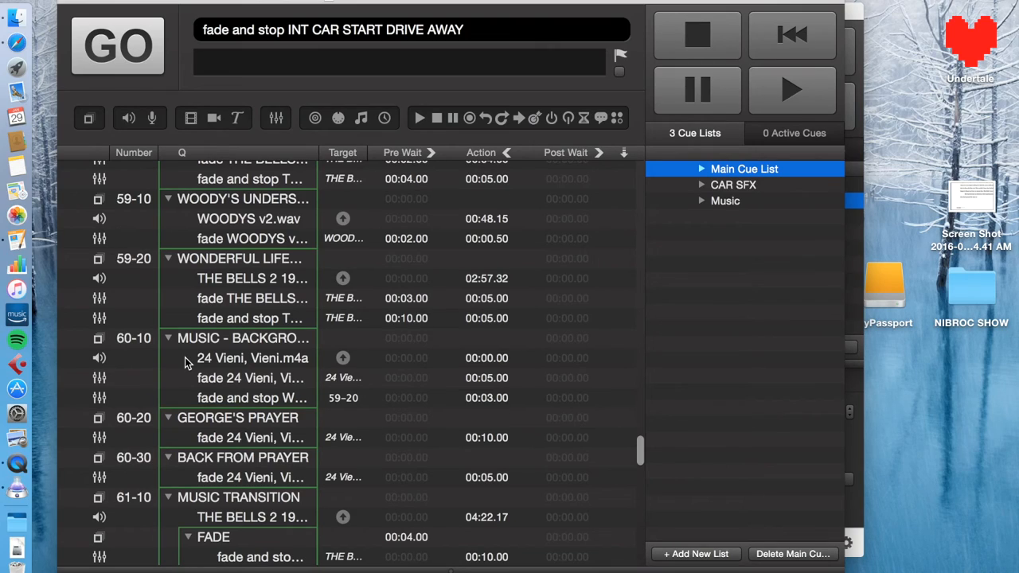
pyautogui.moveTo(215, 351)
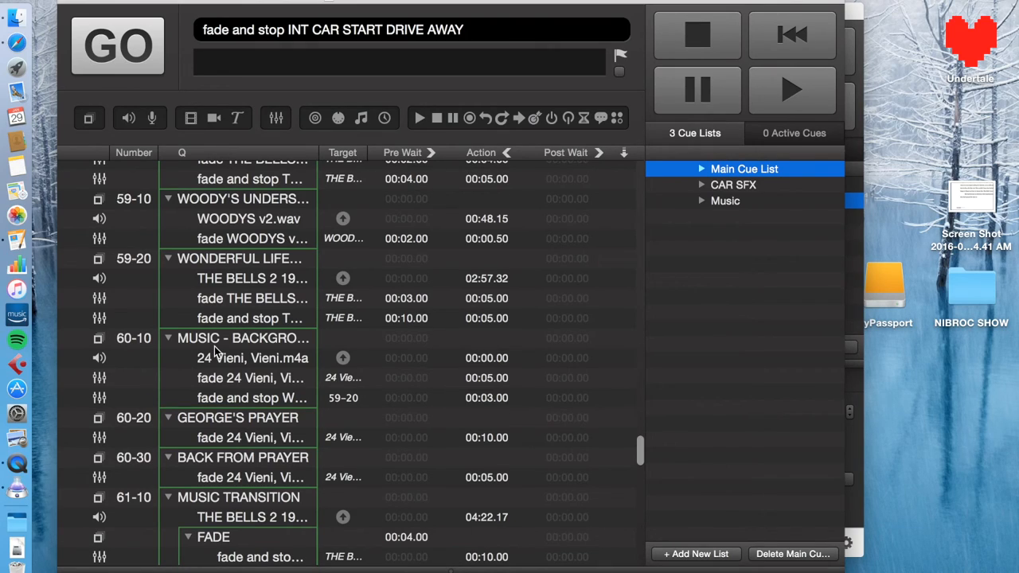
pyautogui.moveTo(321, 406)
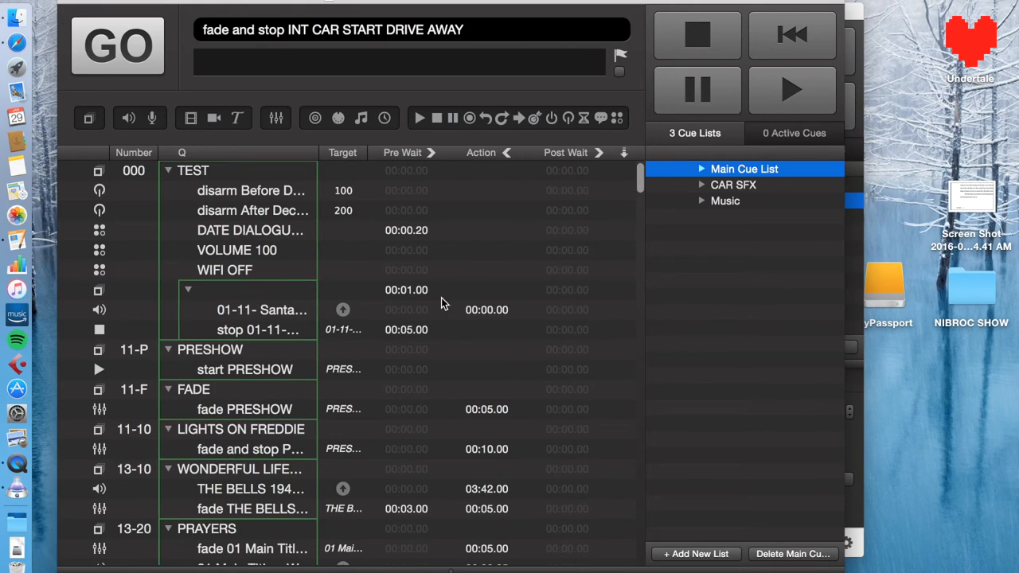
pyautogui.moveTo(384, 421)
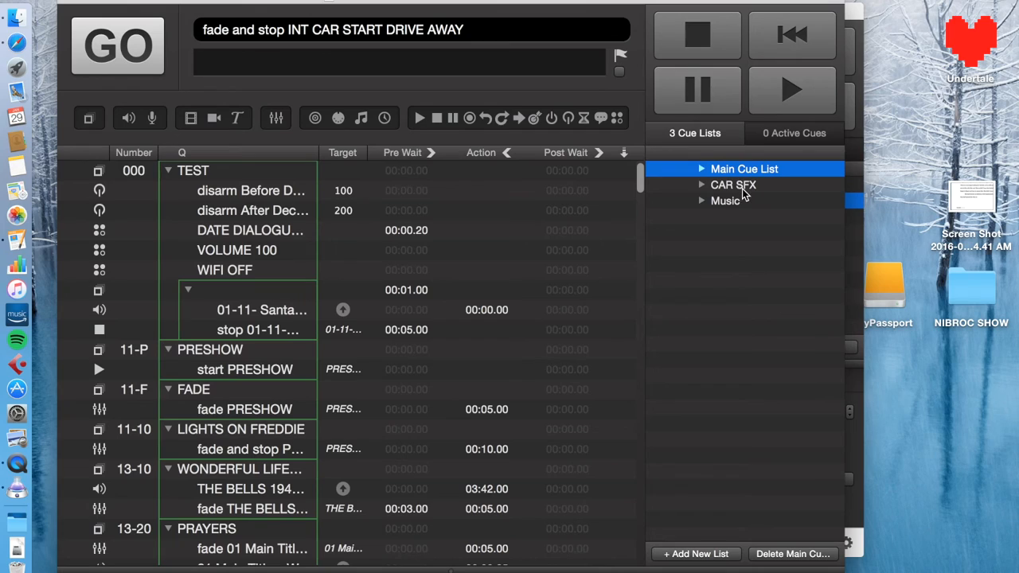
pyautogui.moveTo(713, 191)
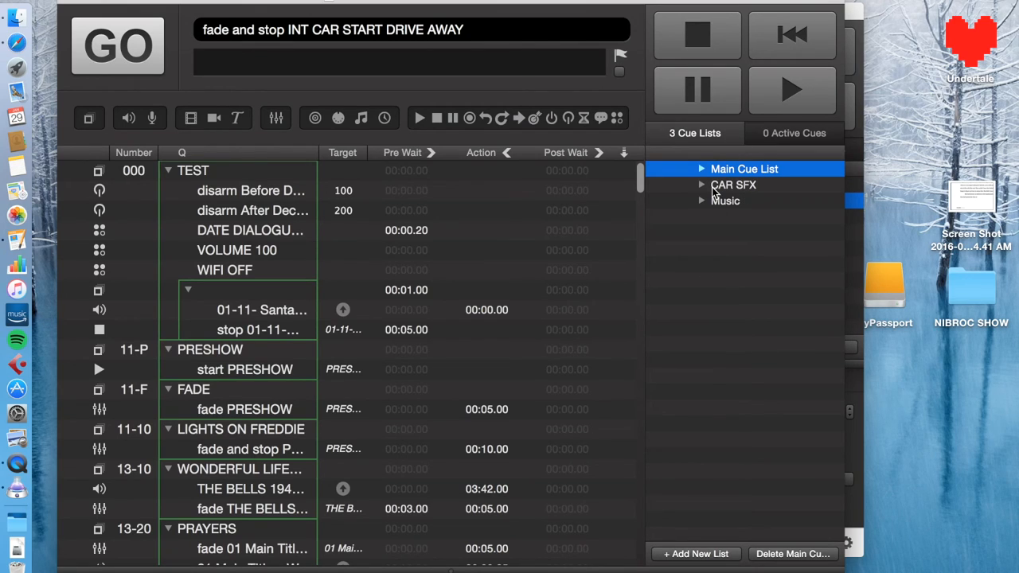
pyautogui.click(733, 185)
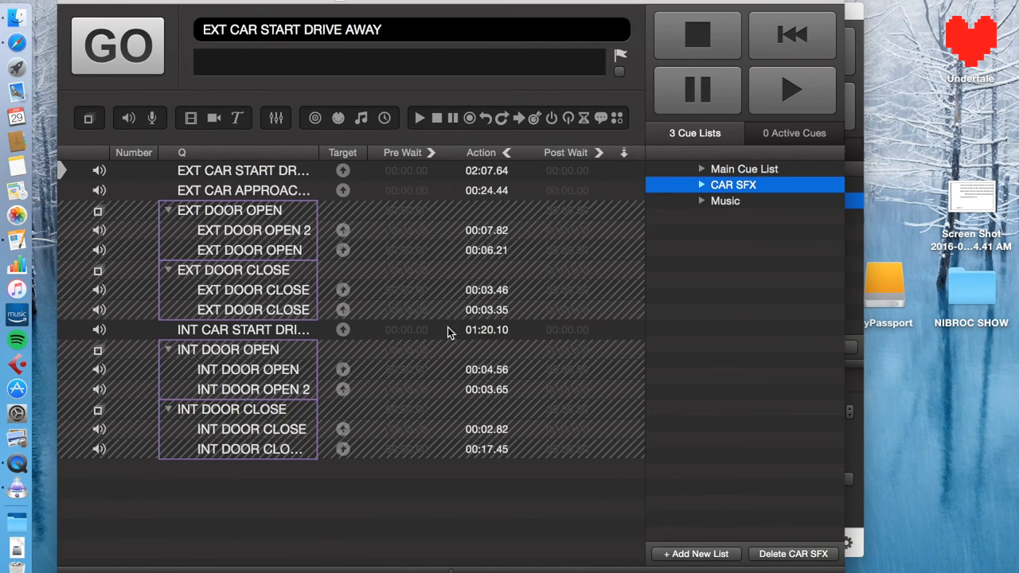
pyautogui.moveTo(430, 357)
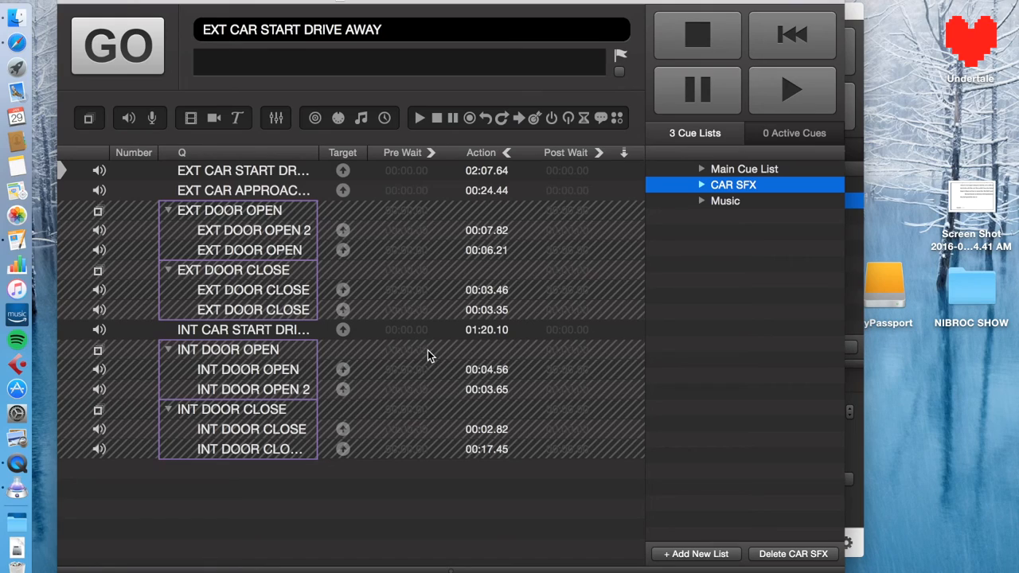
pyautogui.moveTo(696, 220)
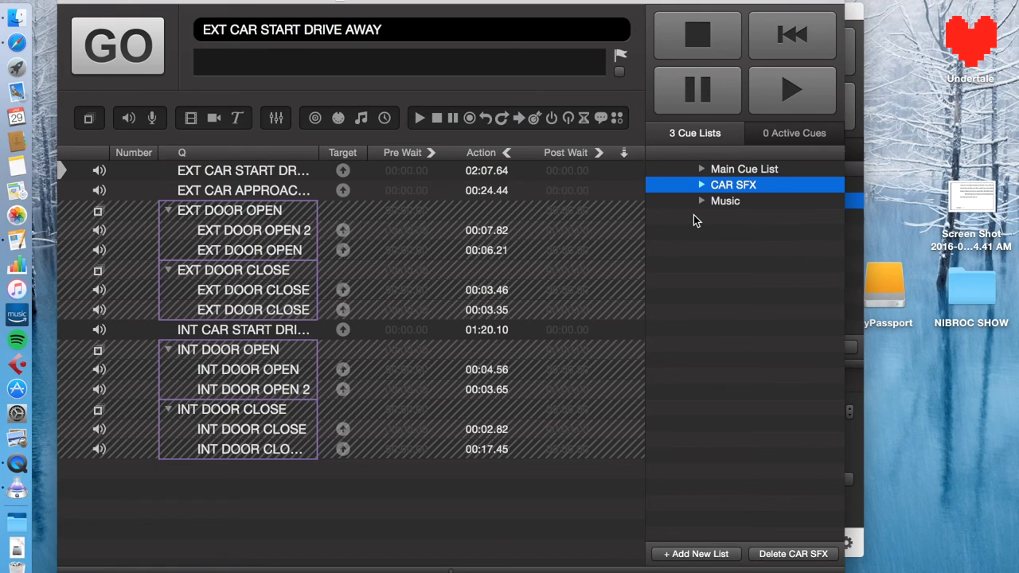
pyautogui.moveTo(309, 226)
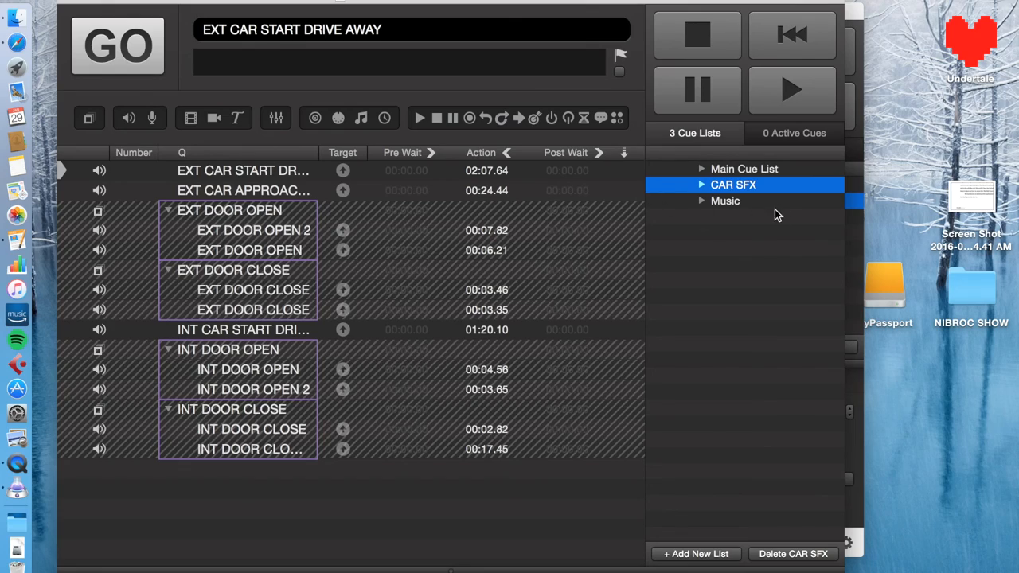
pyautogui.moveTo(601, 302)
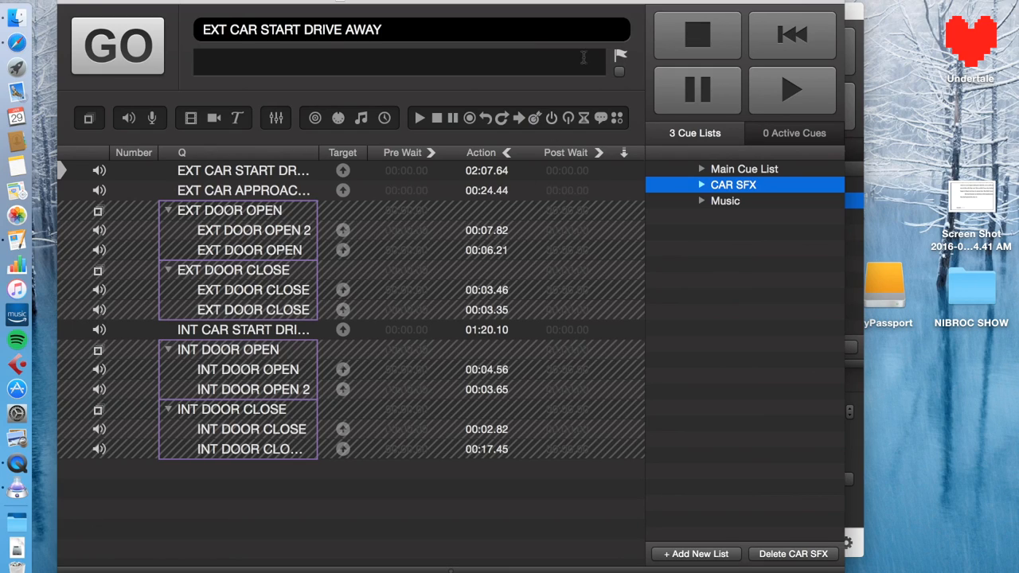
pyautogui.moveTo(584, 5)
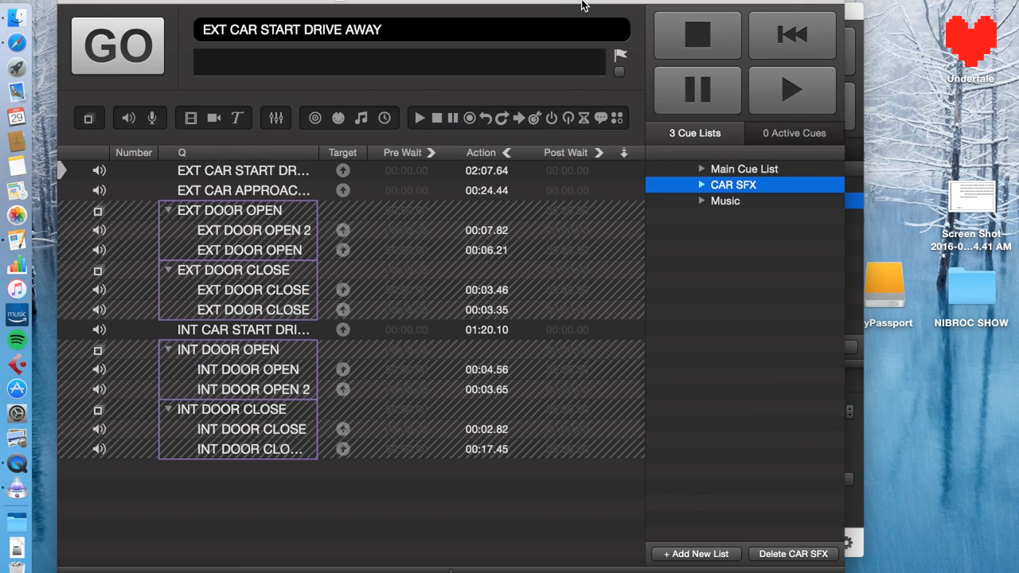